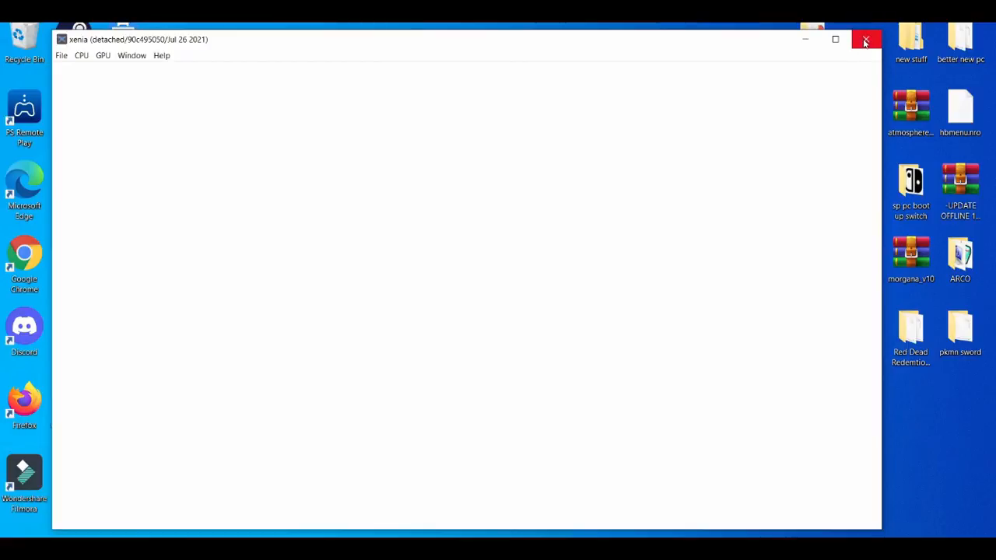
Close the Xenia emulator and launch NVIDIA Control Panel from the desktop menu
click(866, 40)
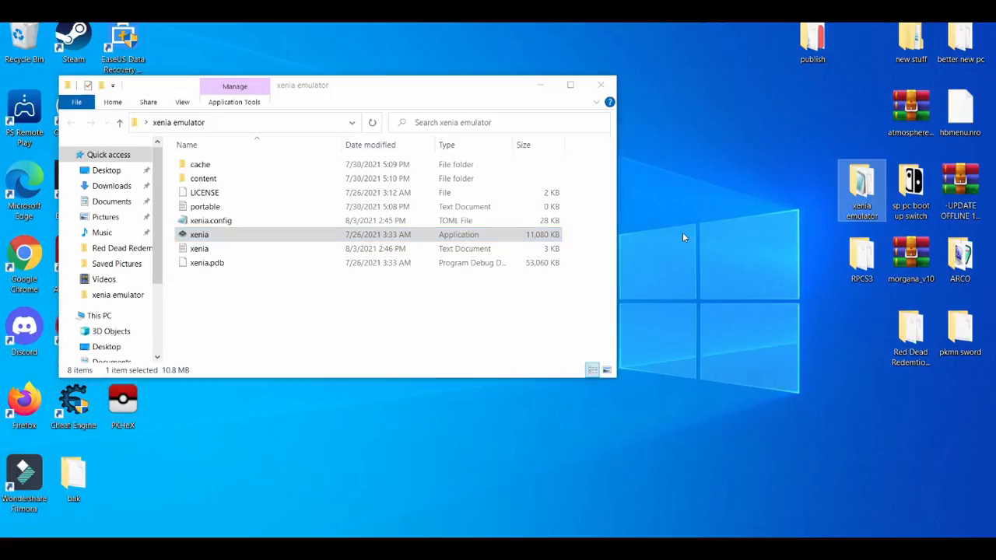
right_click(683, 237)
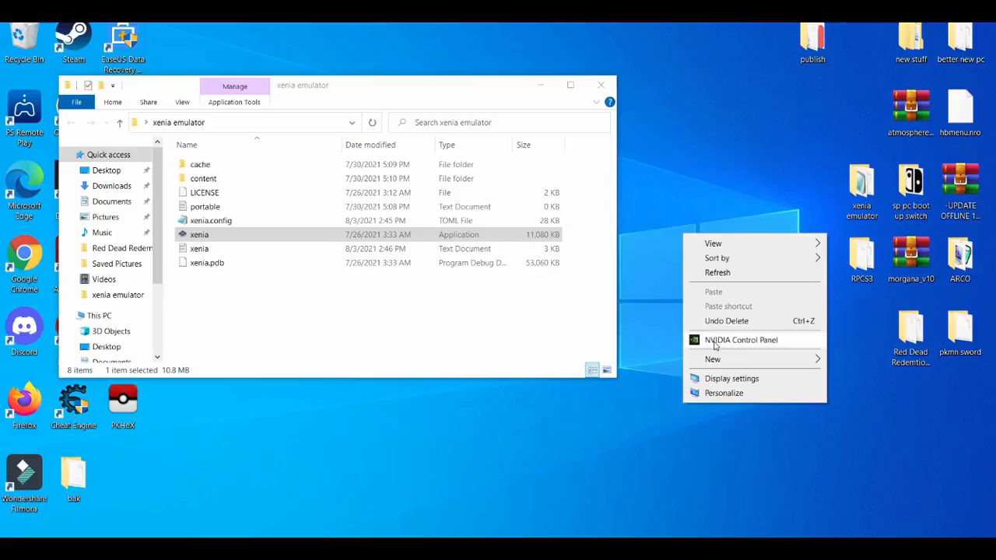
click(714, 346)
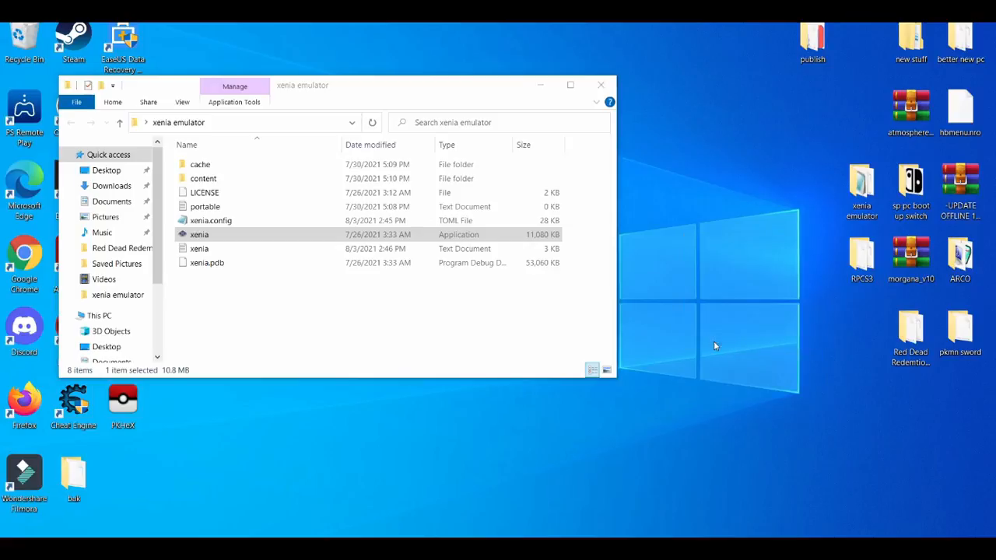
mouse_move(564, 252)
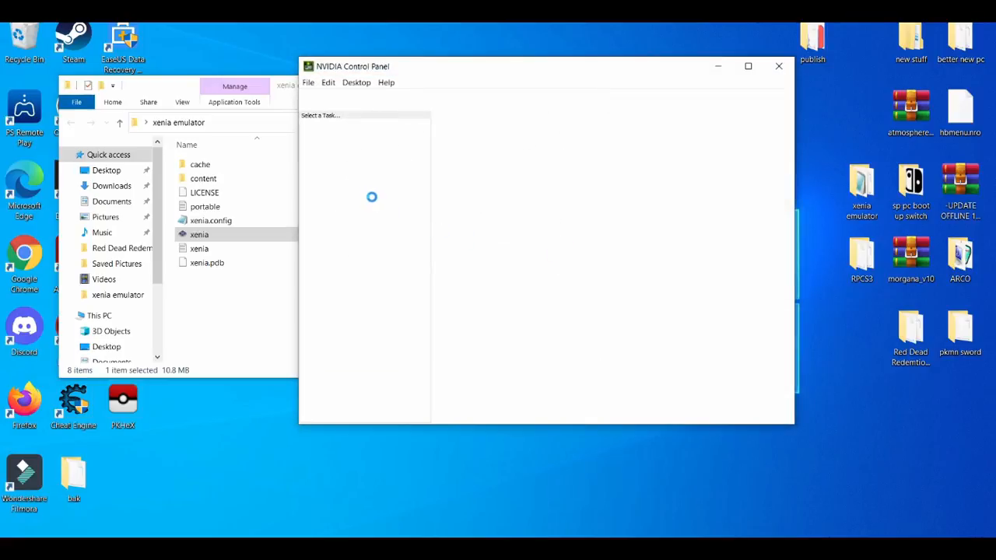
Set Adjust Image Settings with Preview to 'Use my preference emphasizing: Performance'
click(358, 157)
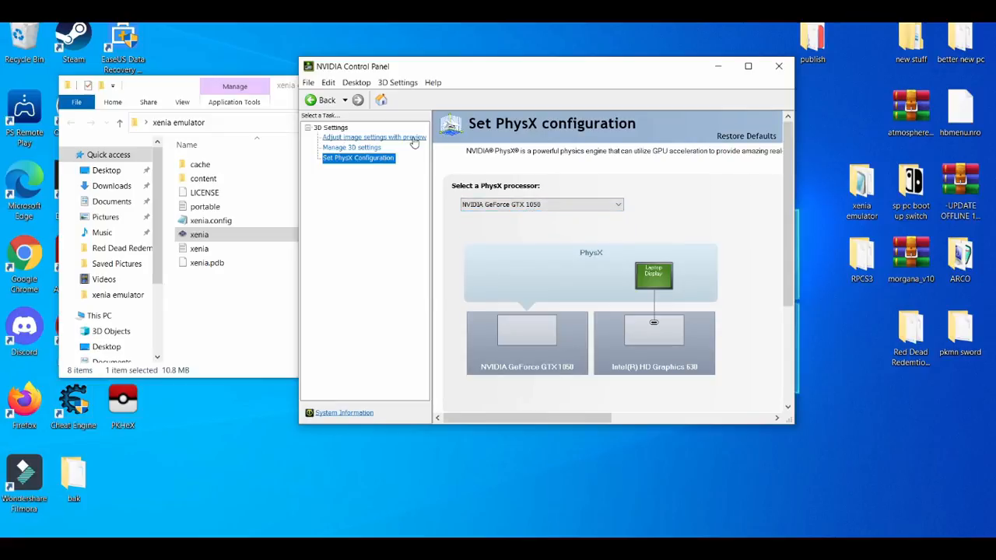
click(374, 137)
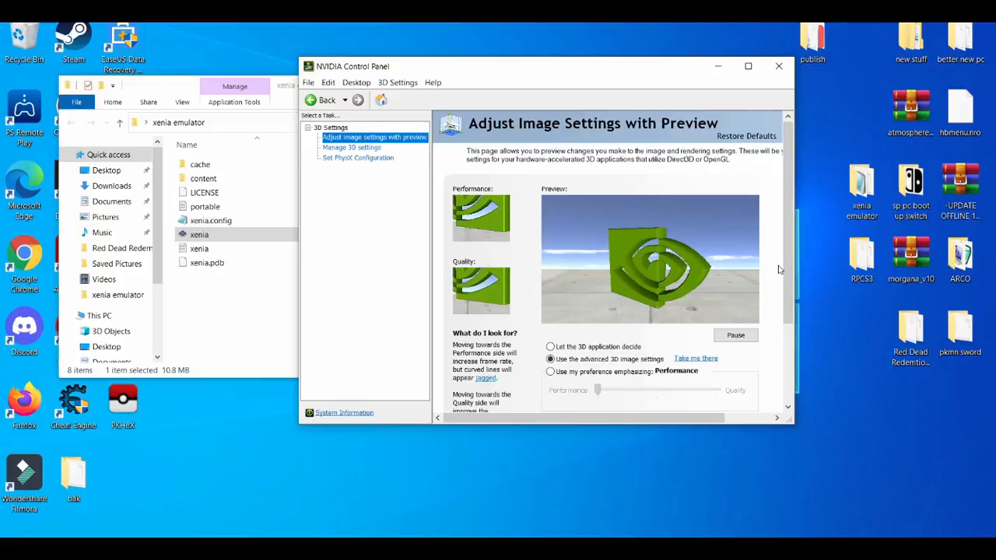
scroll(down, 3)
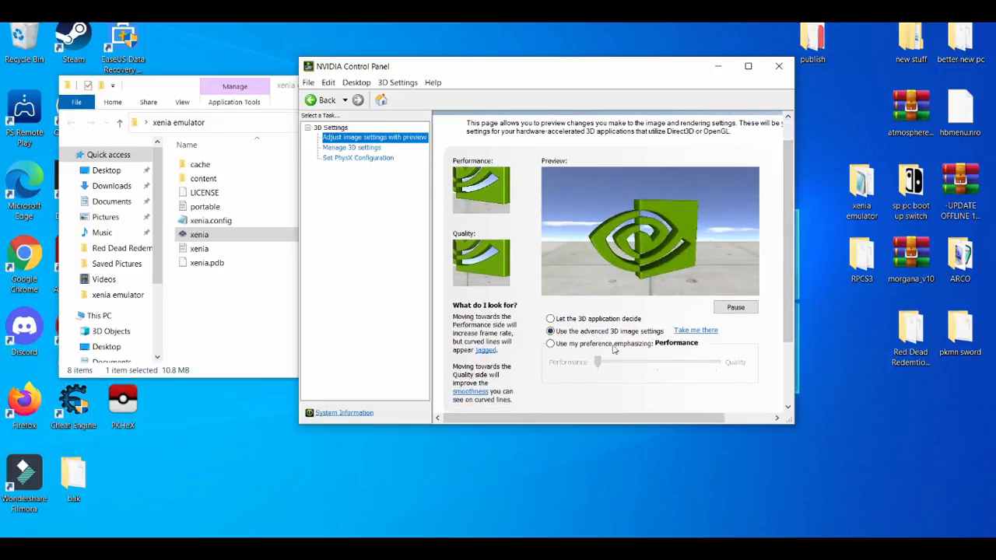
click(550, 343)
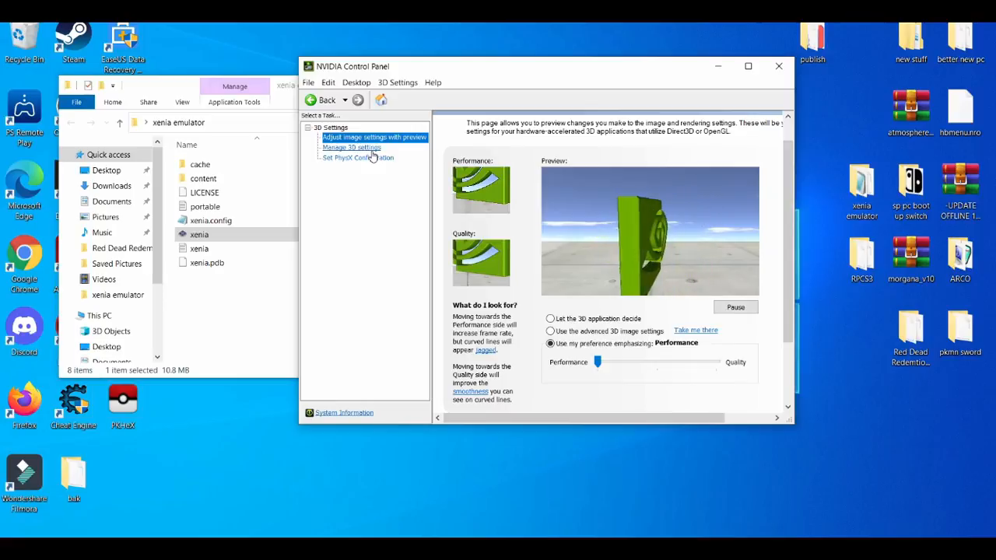
Open Manage 3D Settings and scroll through the Global Settings feature list
click(351, 147)
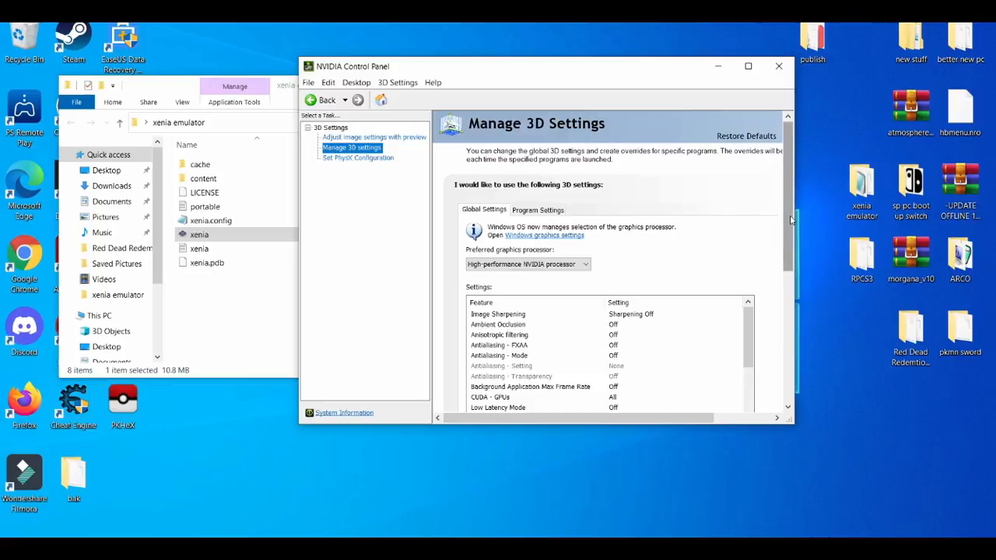
scroll(down, 3)
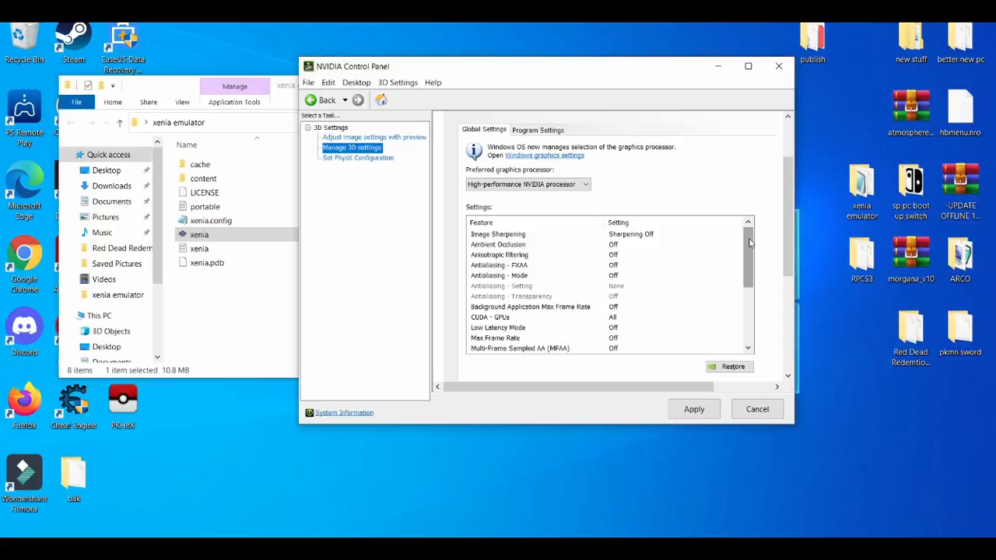
scroll(down, 3)
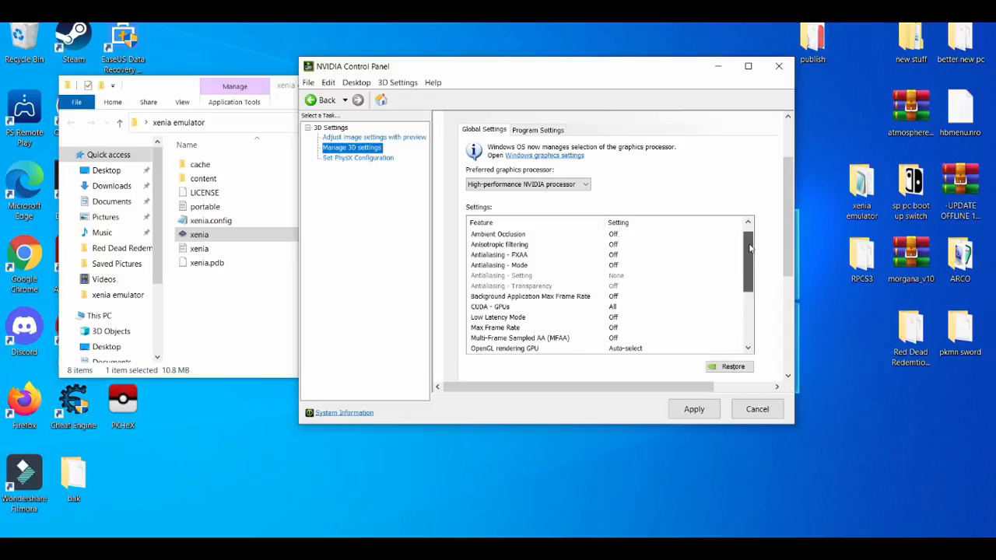
mouse_move(743, 276)
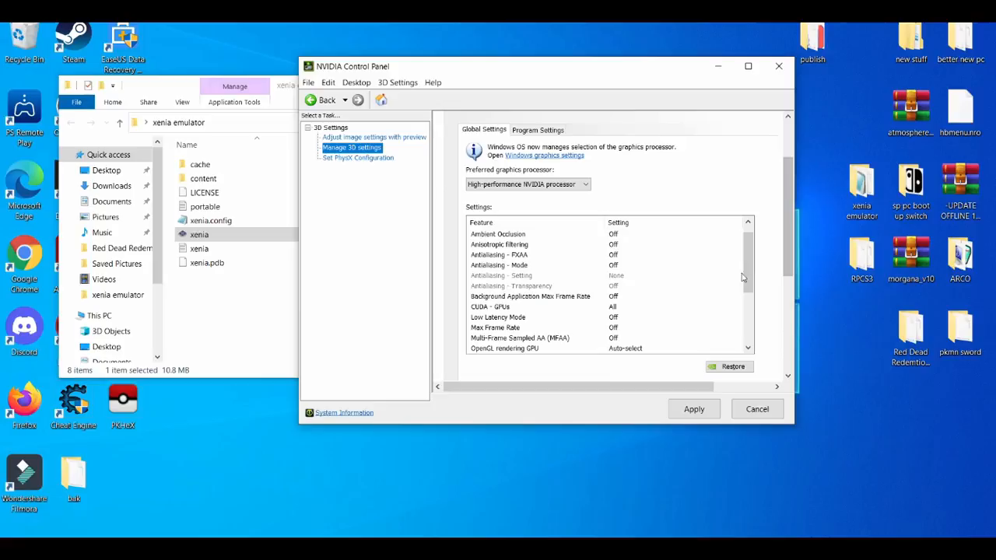
scroll(down, 3)
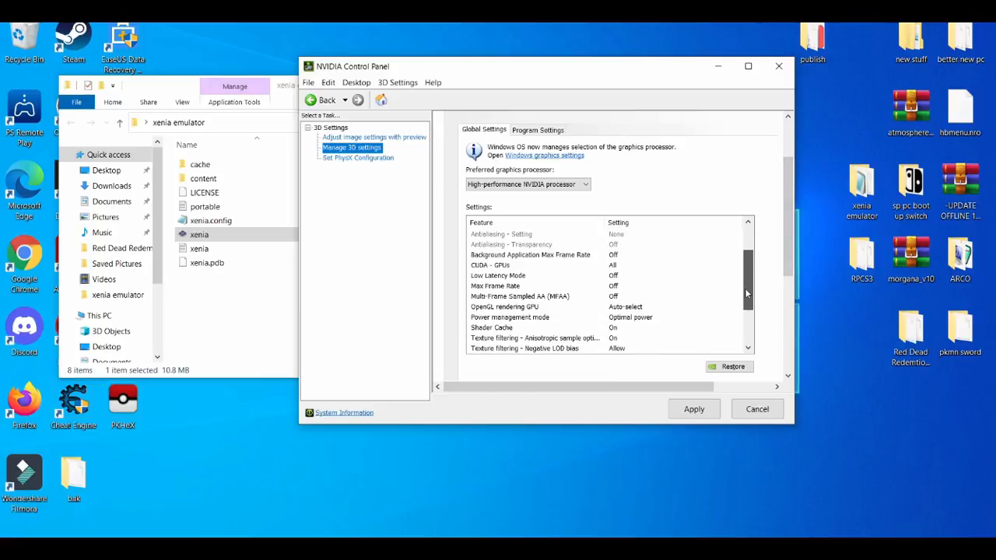
scroll(down, 3)
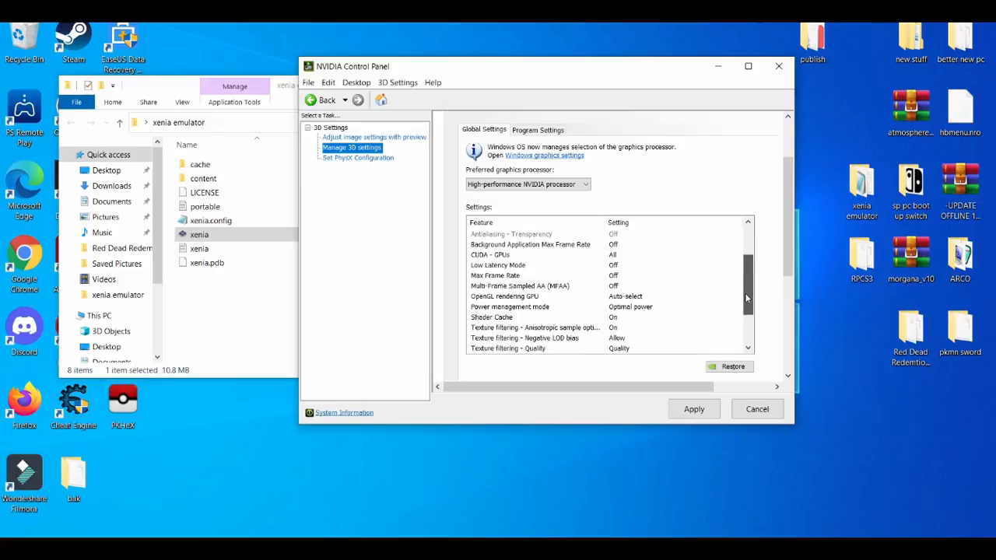
scroll(down, 3)
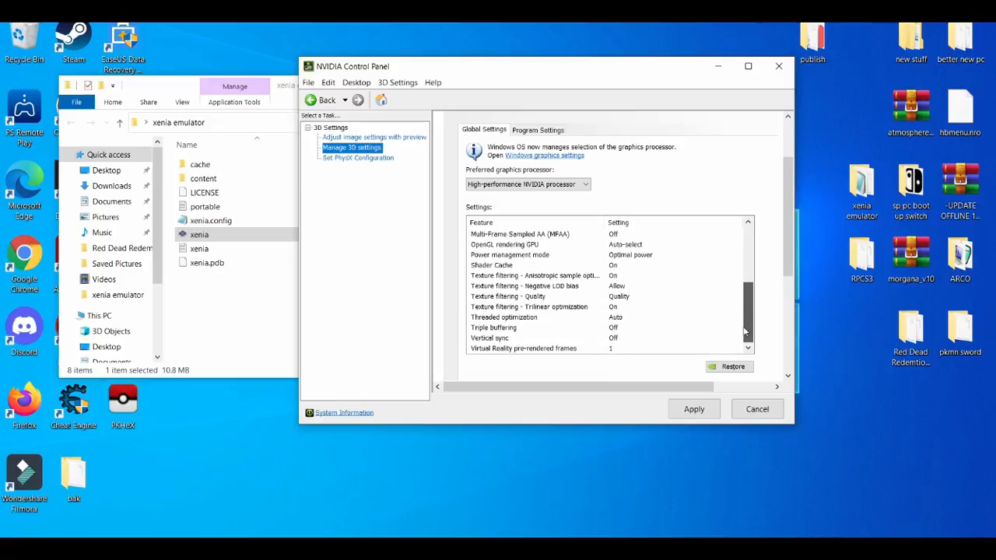
mouse_move(630, 344)
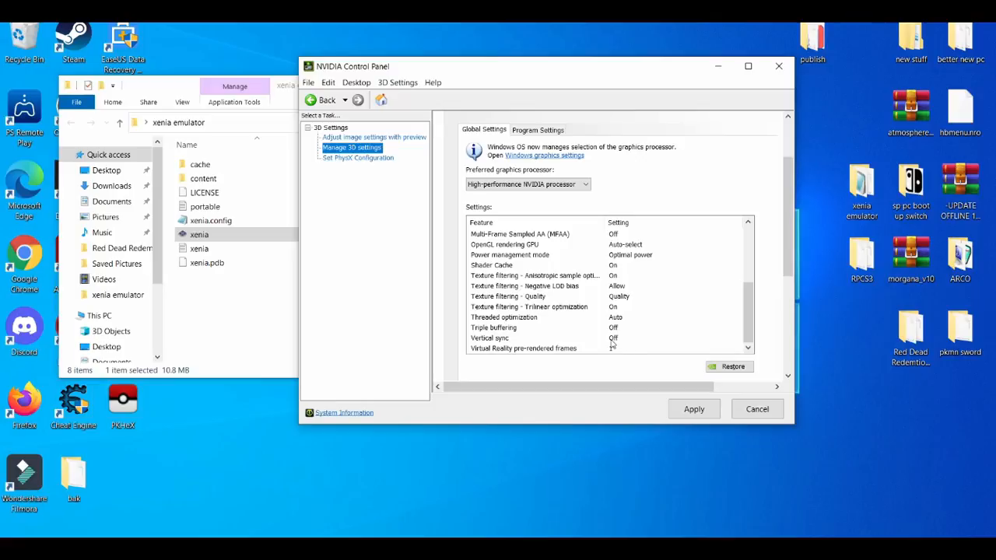
mouse_move(601, 324)
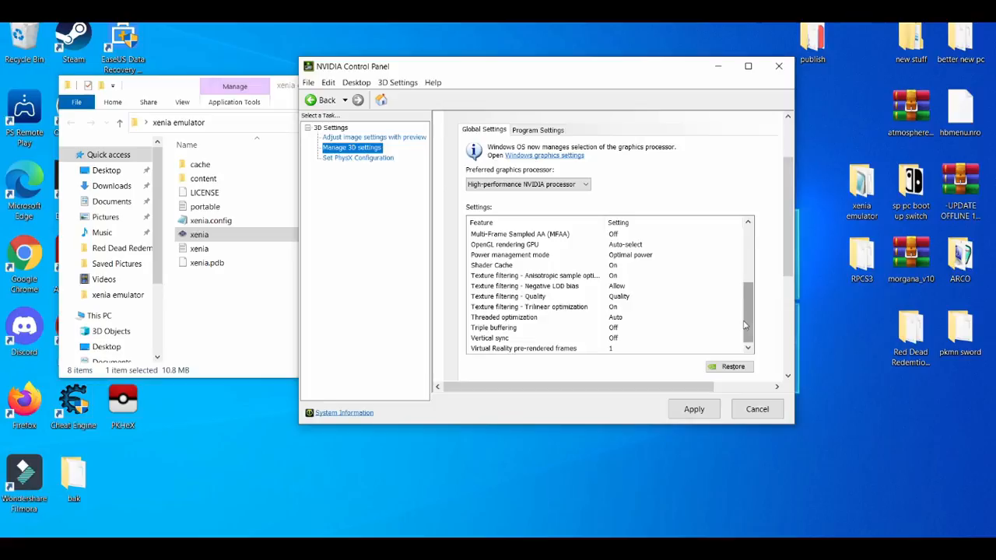
scroll(up, 3)
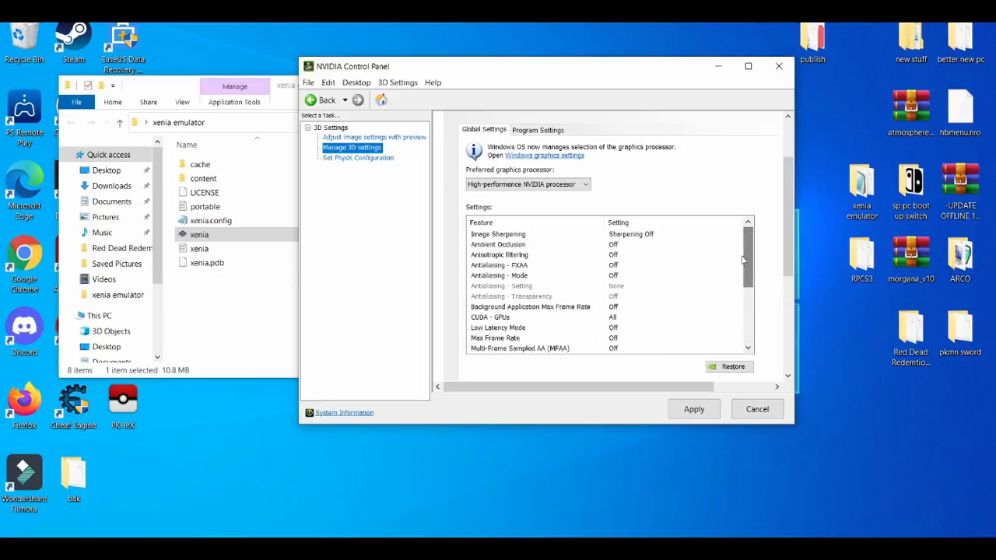
click(537, 130)
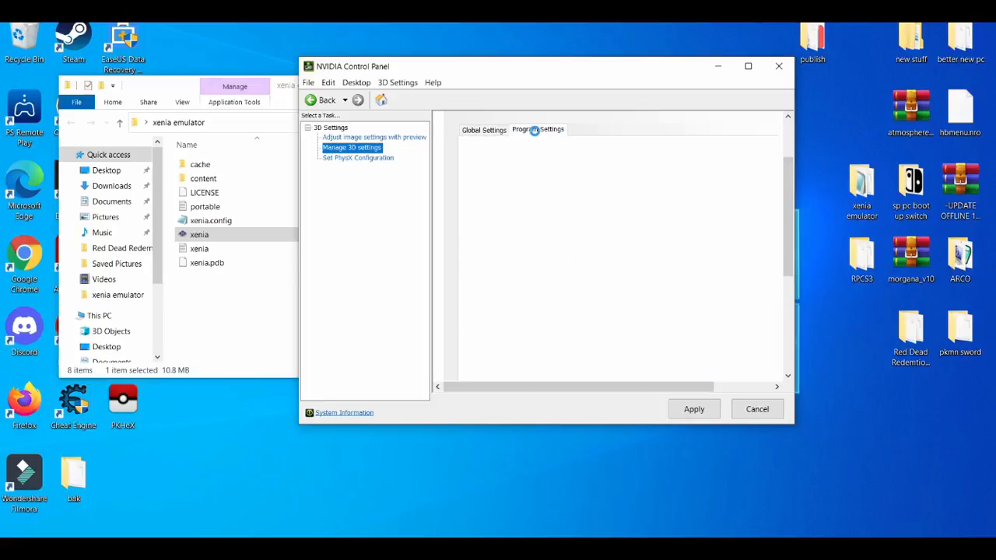
click(537, 130)
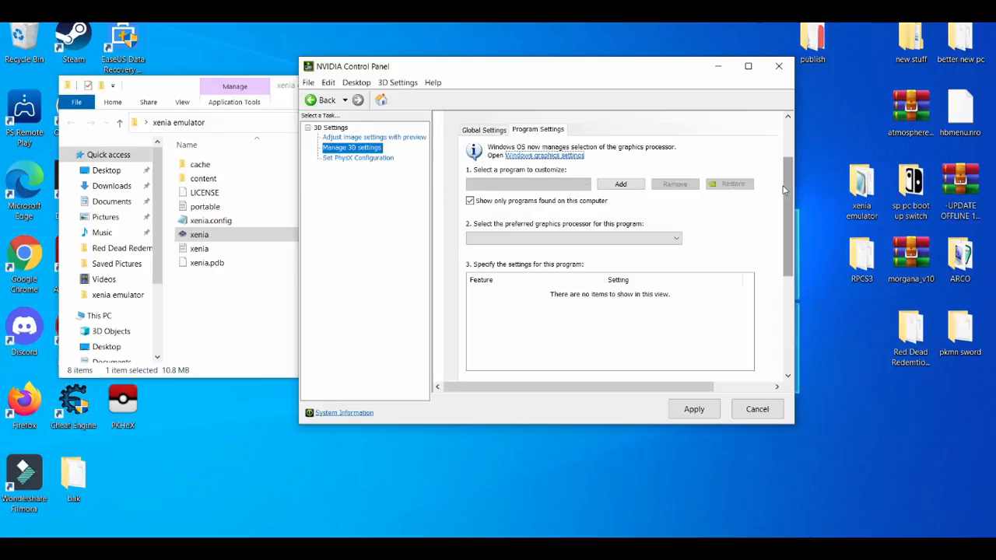
click(620, 184)
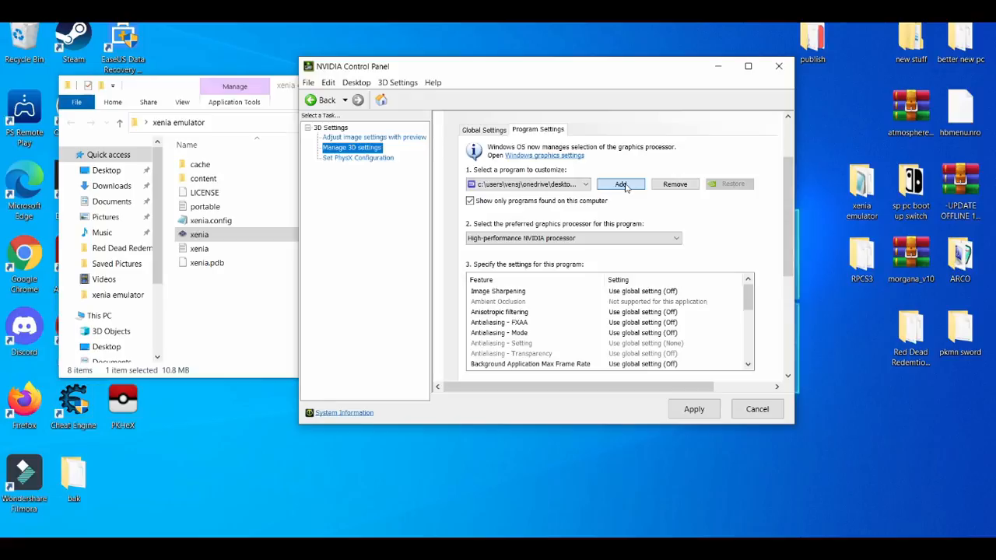
click(620, 183)
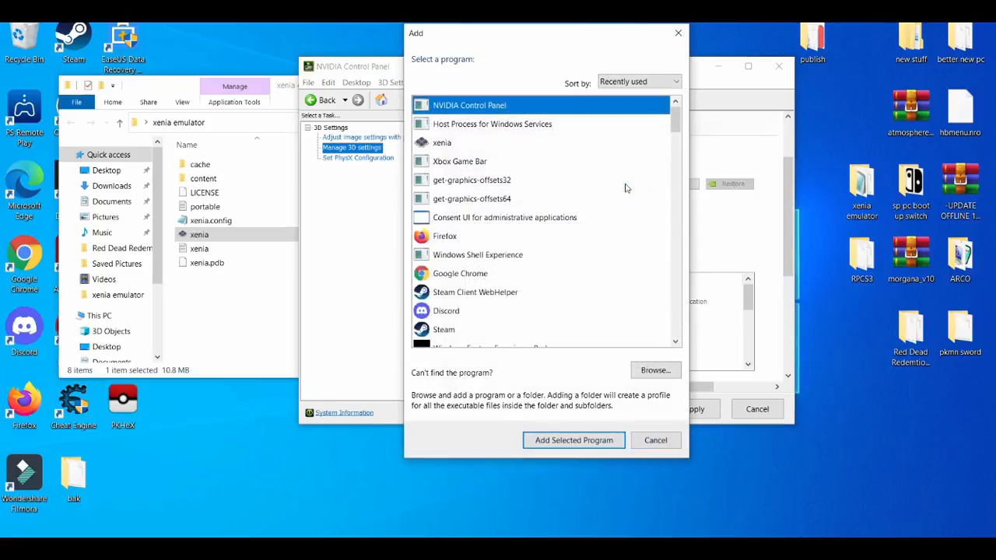
click(442, 142)
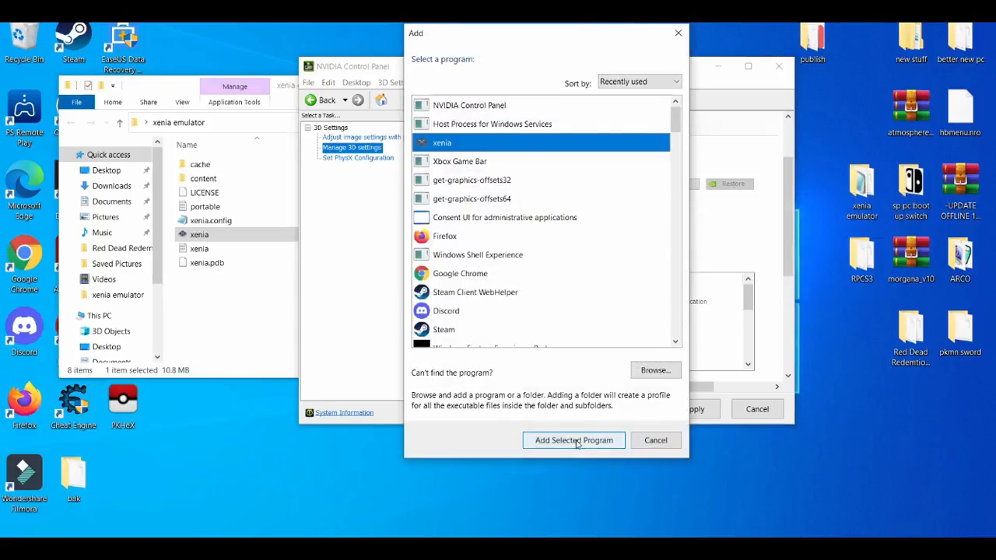
click(573, 440)
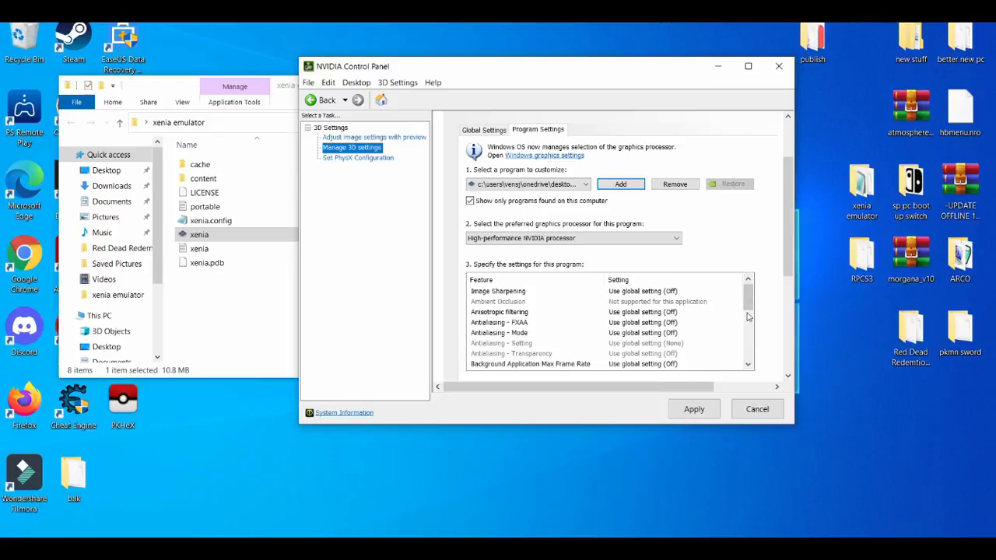
scroll(down, 3)
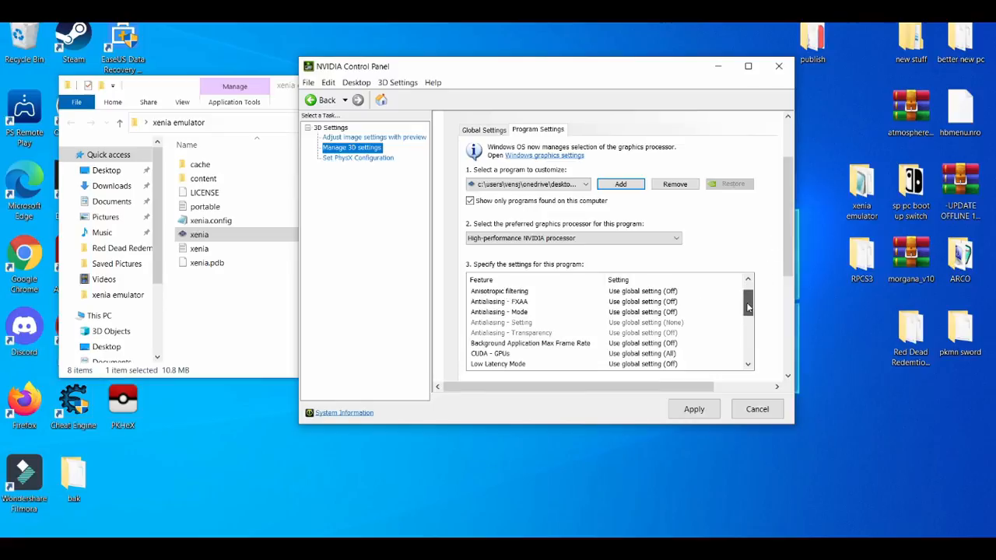
scroll(down, 3)
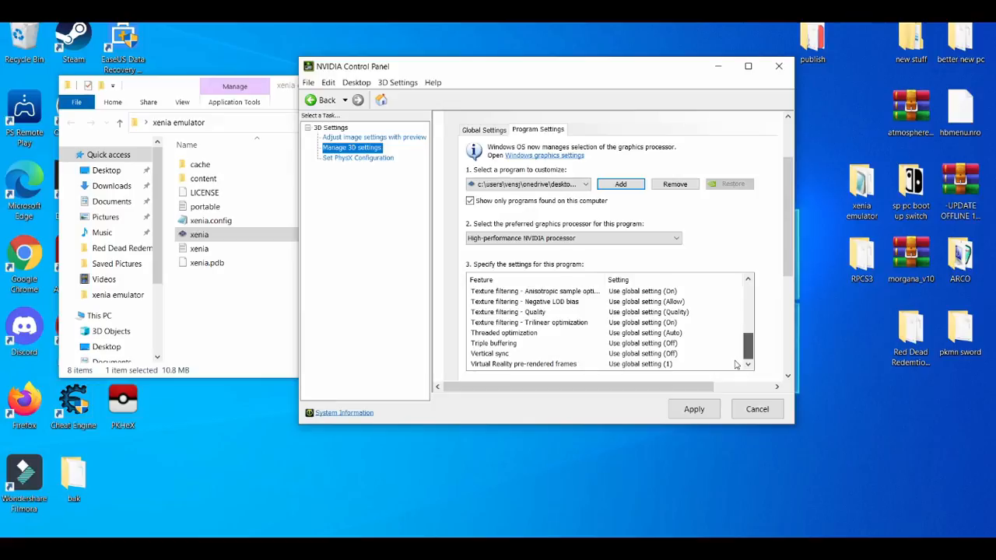
scroll(up, 3)
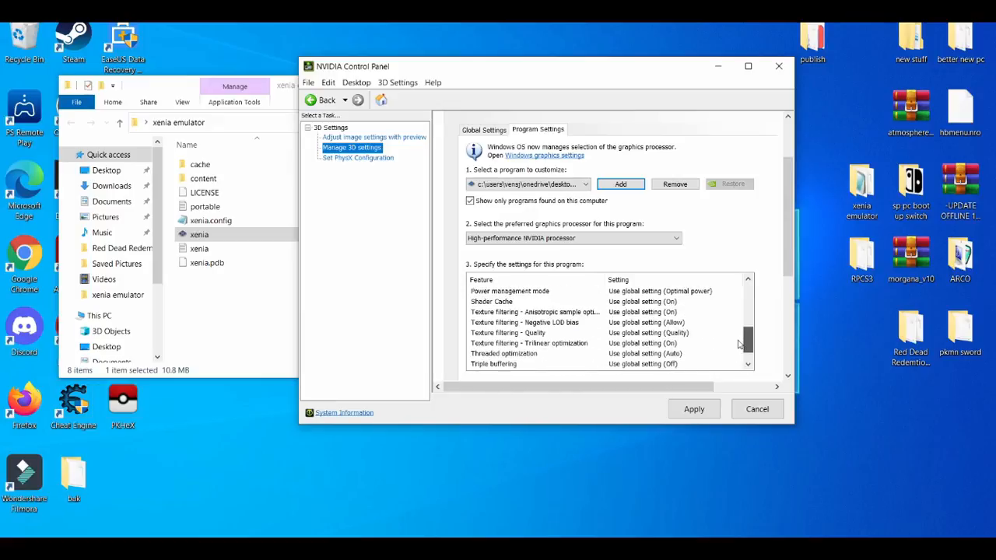
scroll(up, 3)
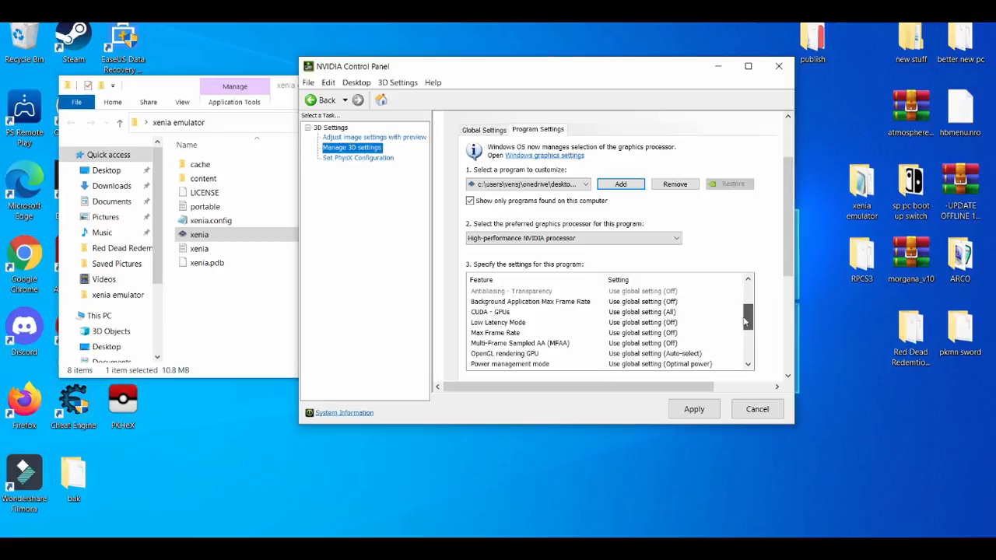
scroll(up, 3)
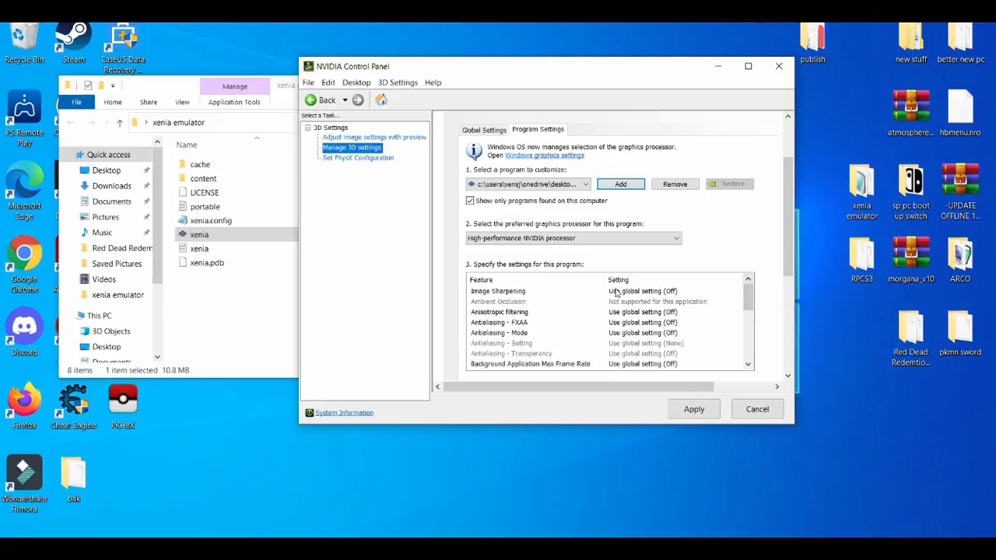
mouse_move(619, 218)
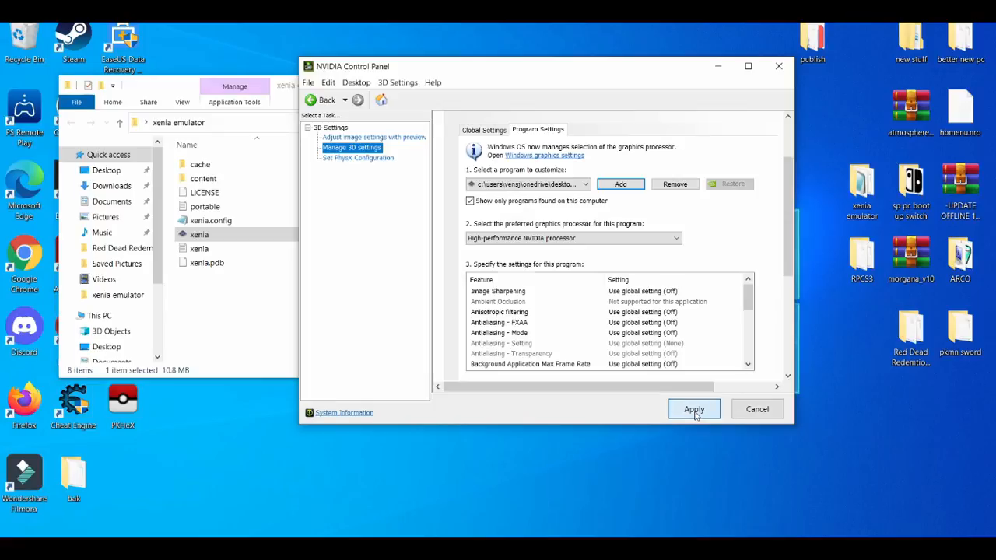
Apply the Xenia 3D settings, centre the Explorer folder window and select xenia.config
click(693, 408)
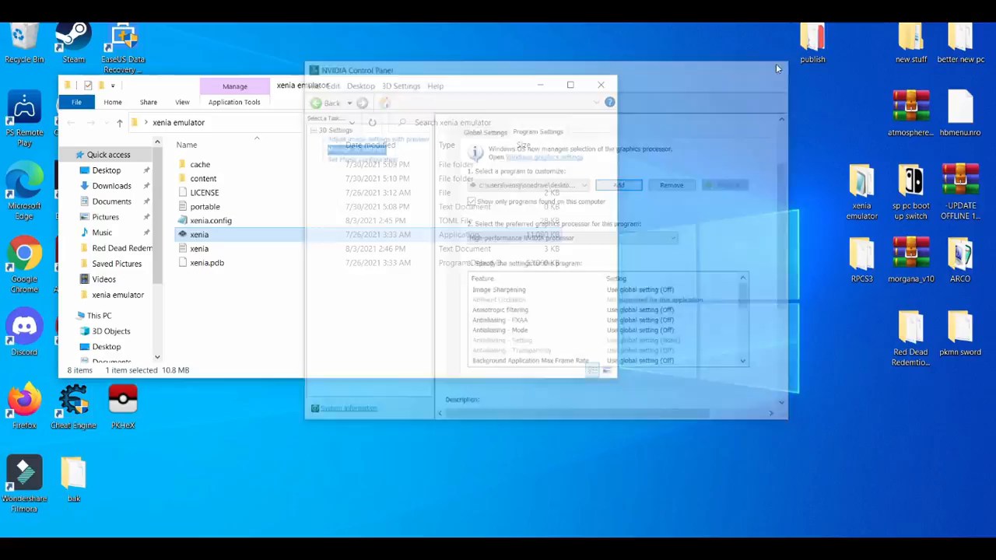
click(600, 84)
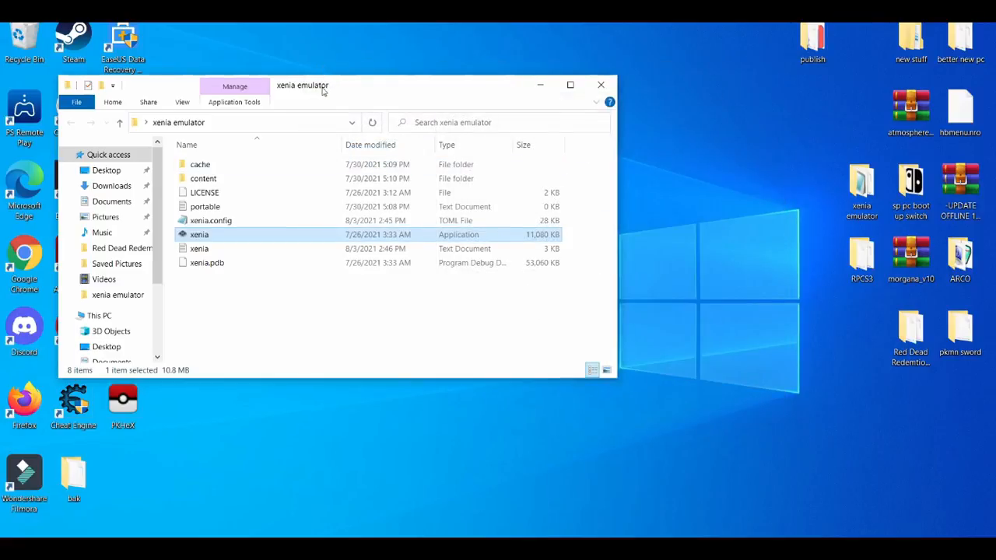
drag(323, 86, 480, 103)
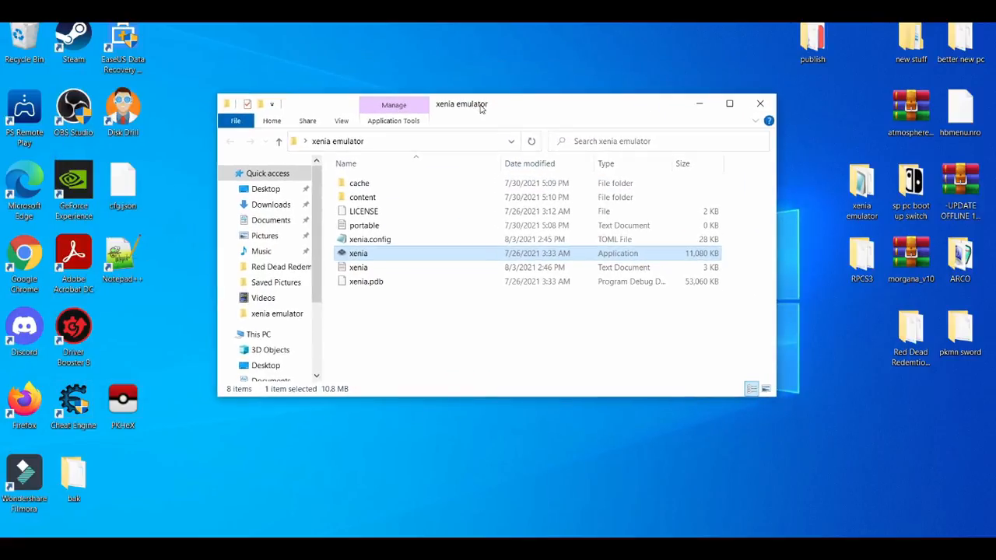
mouse_move(370, 252)
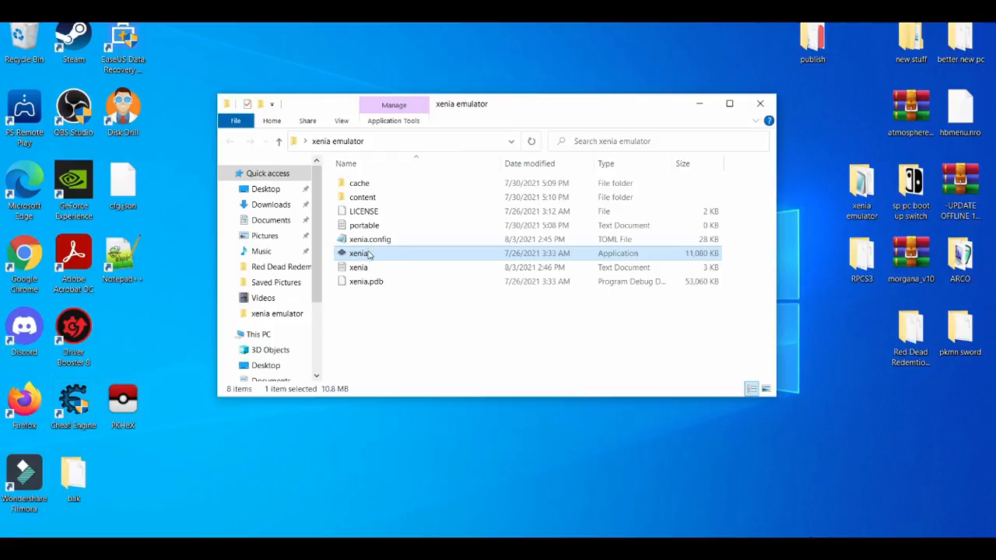
click(369, 239)
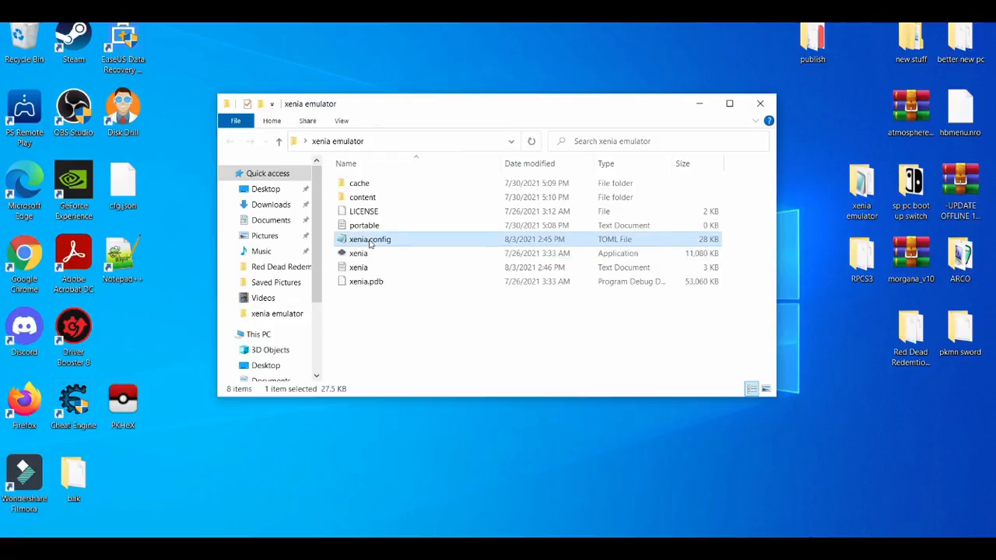
mouse_move(369, 241)
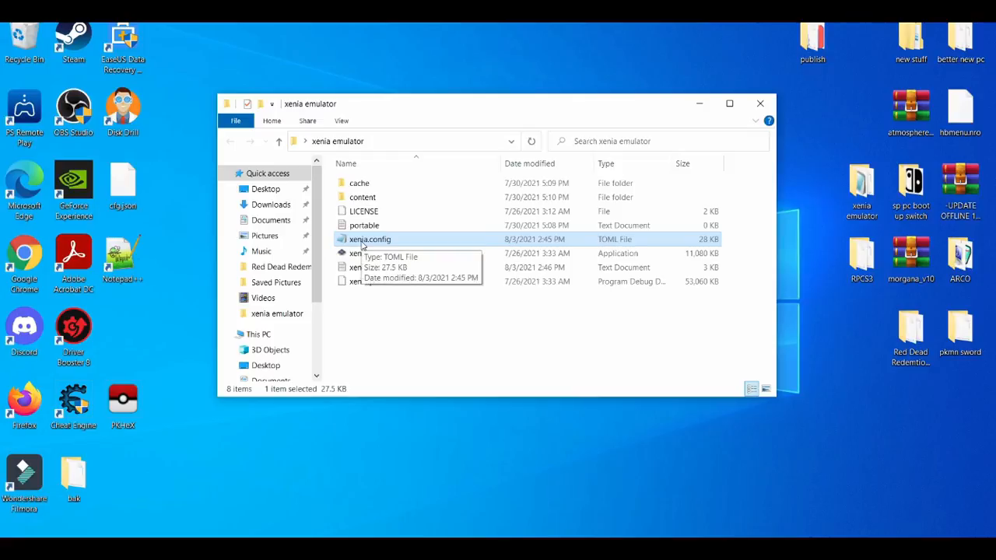
right_click(370, 239)
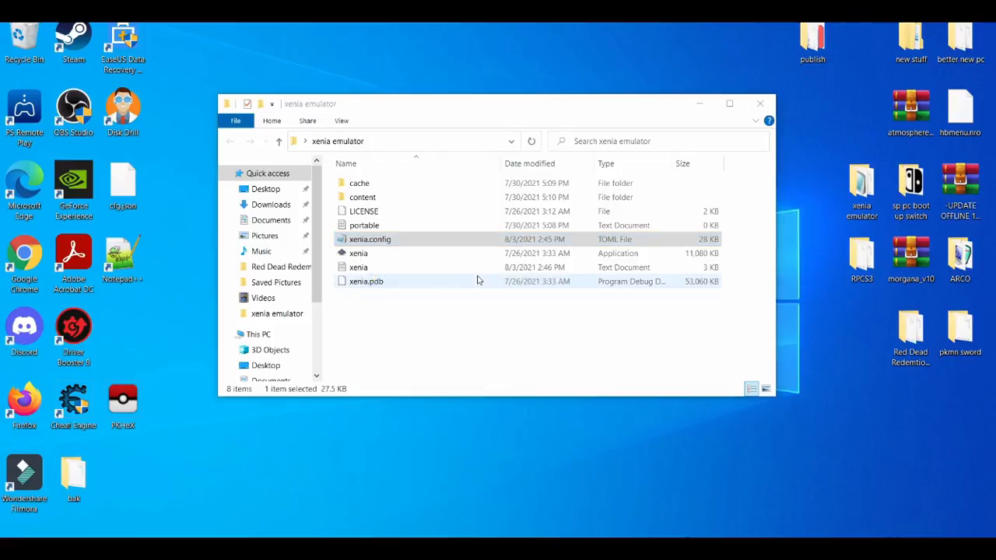
Open xenia.config in Notepad++ and browse its sections, including draw_resolution_scale under GPU
double_click(369, 239)
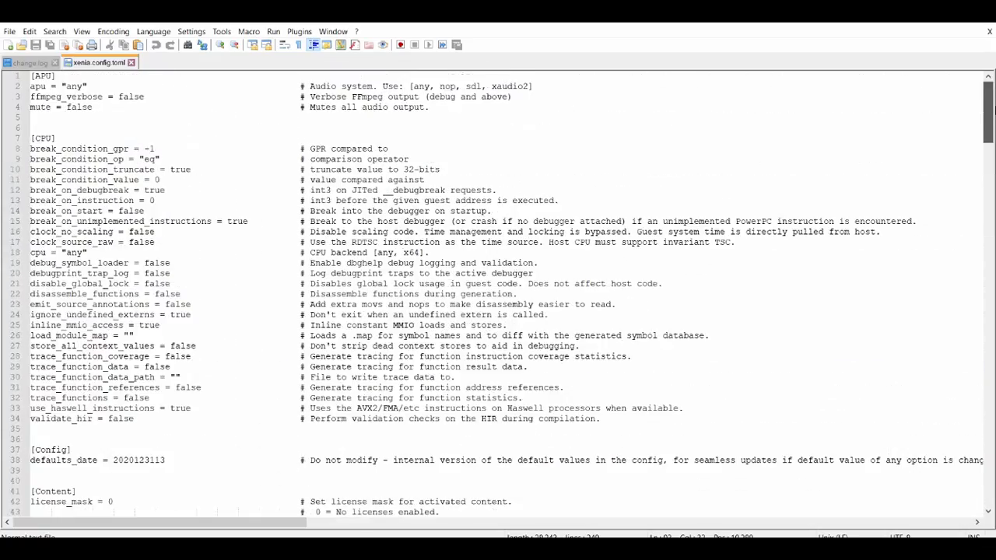
scroll(down, 3)
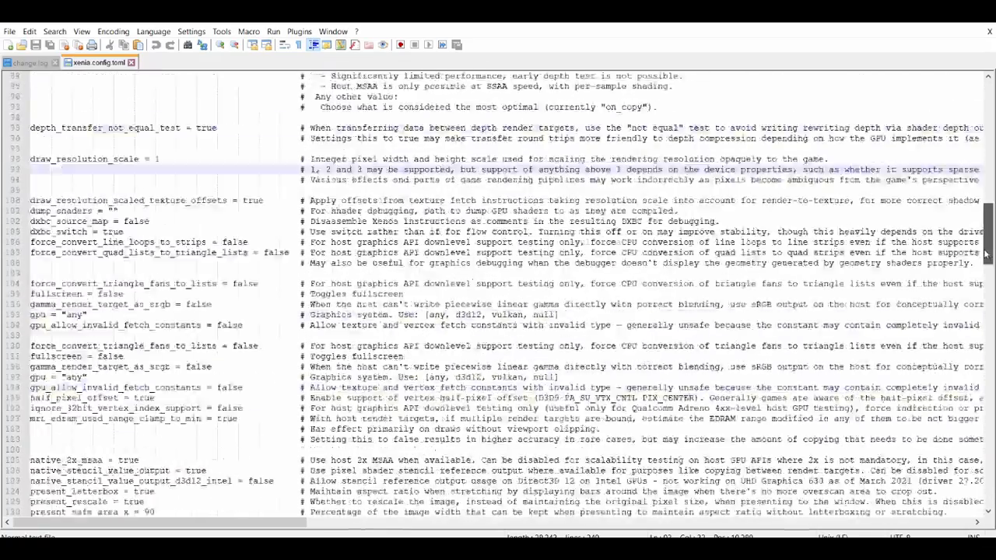
scroll(down, 3)
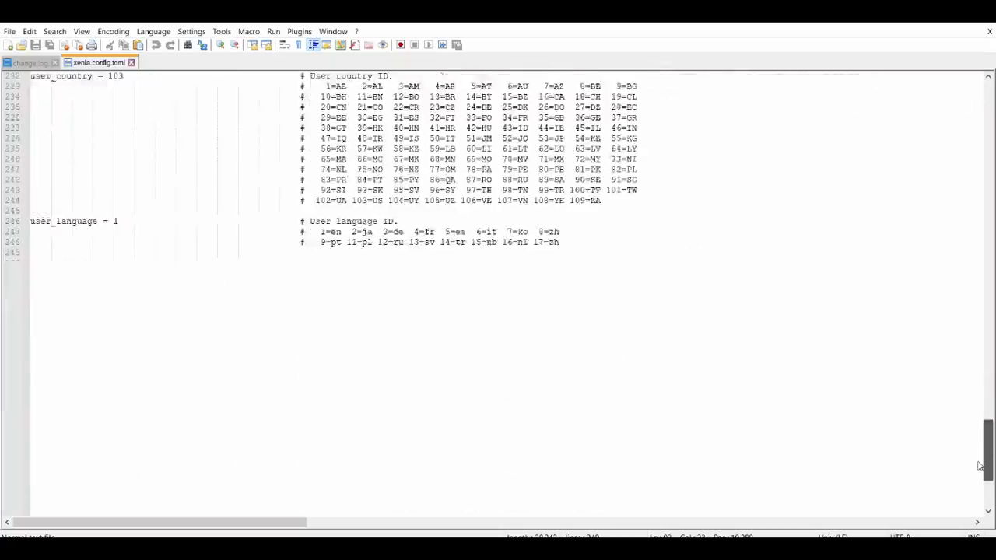
scroll(up, 3)
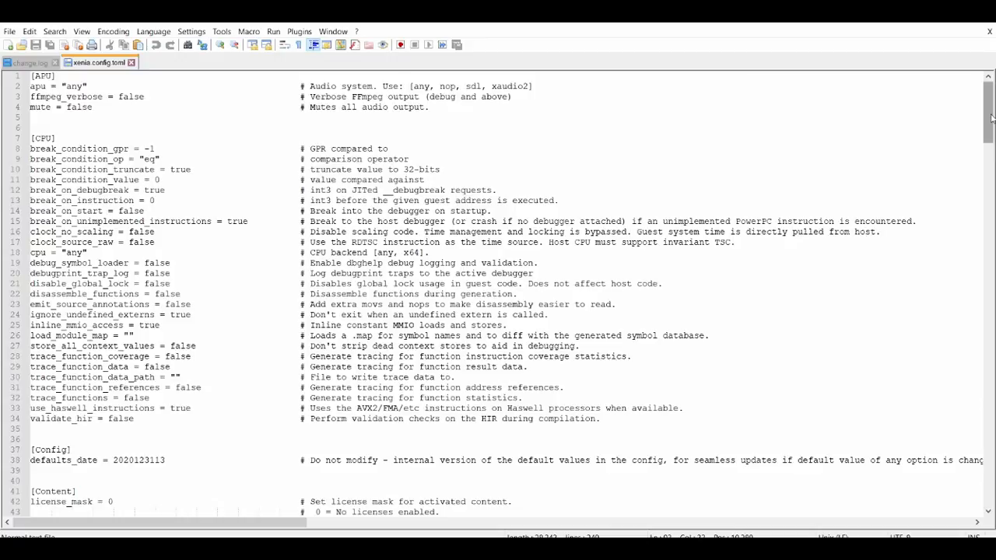
scroll(down, 3)
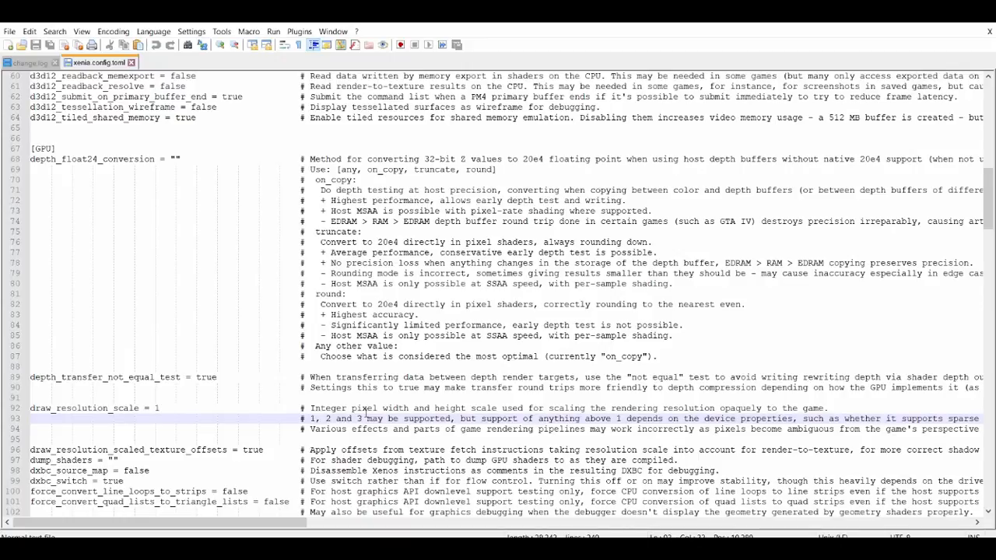
click(196, 419)
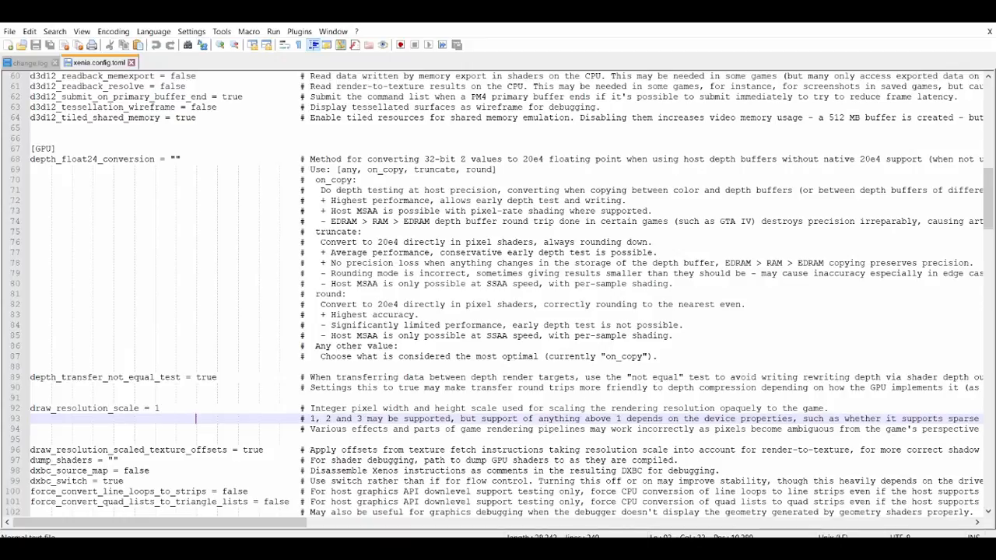
scroll(right, 3)
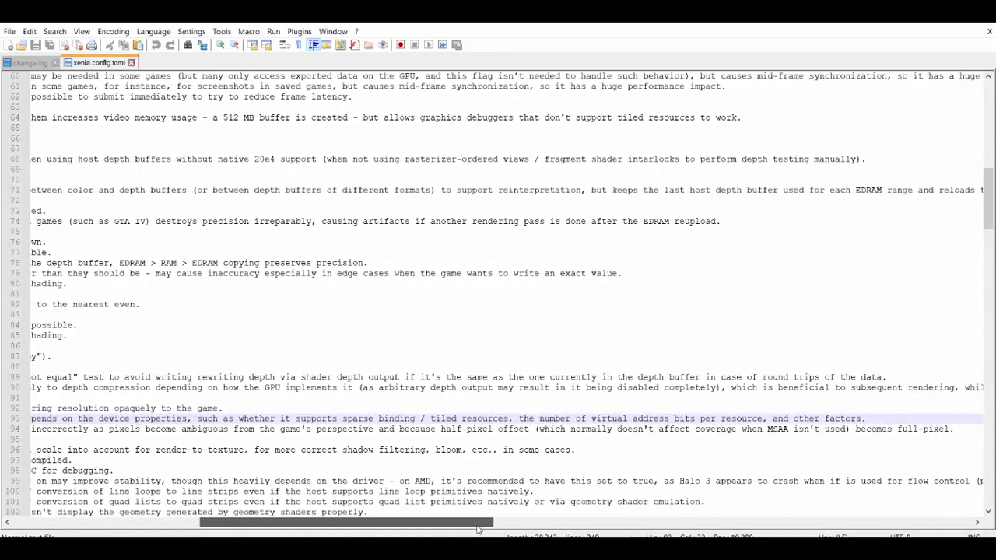
scroll(left, 3)
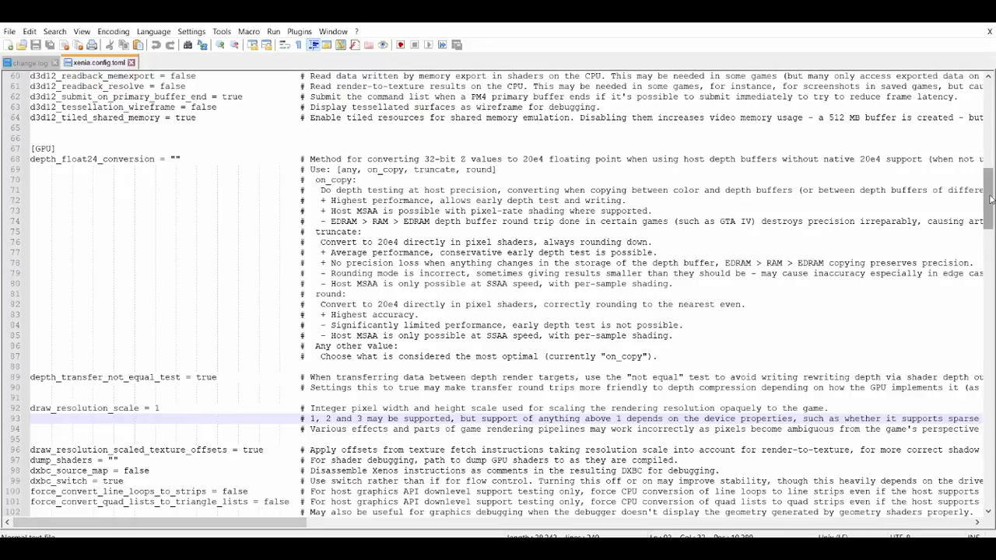
scroll(down, 3)
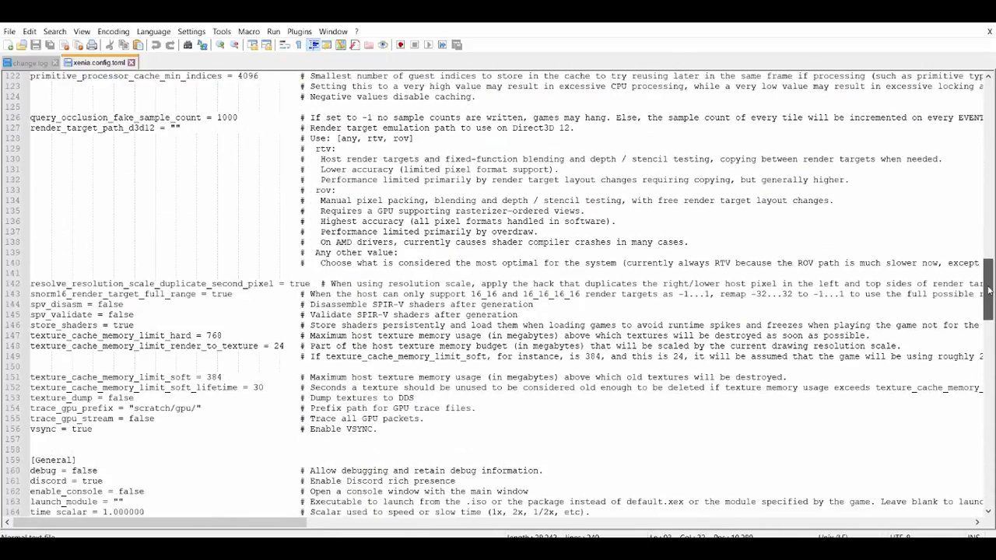
scroll(down, 3)
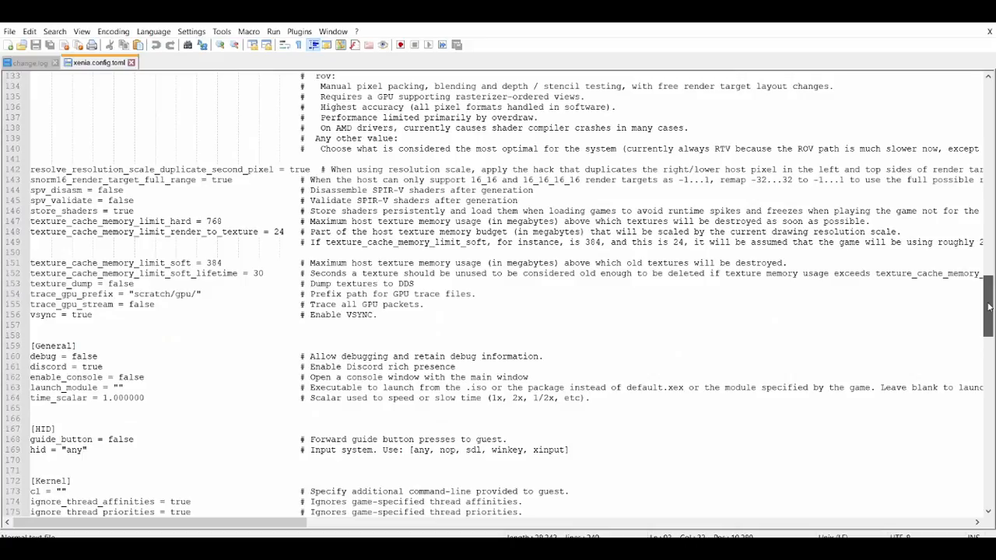
scroll(up, 3)
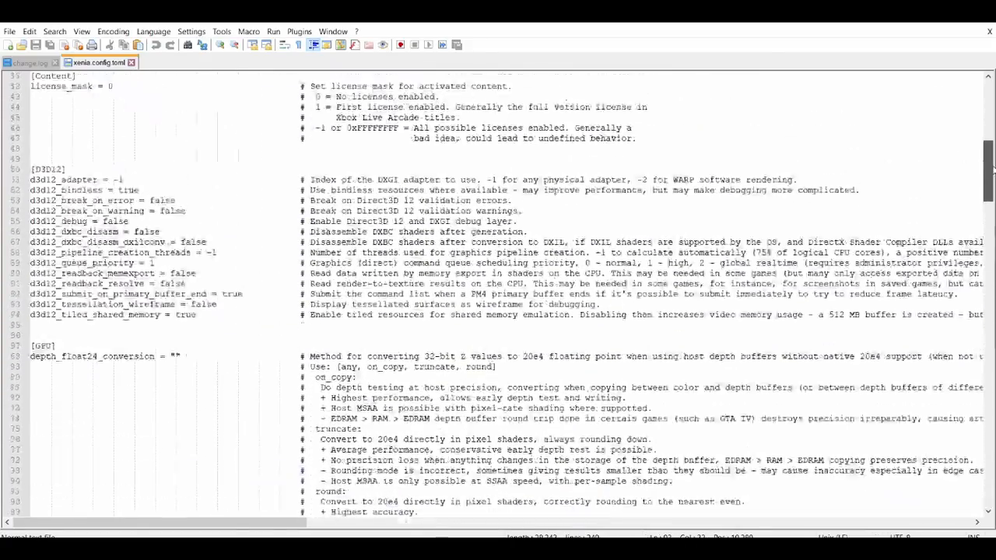
scroll(up, 3)
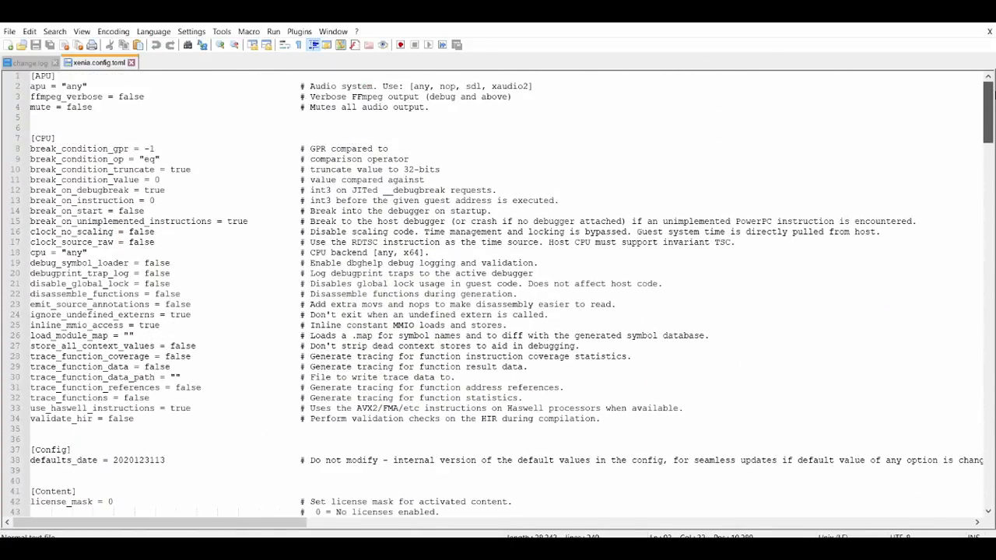
Search the config for 'sync' to jump to the vsync = true setting
key(ctrl+f)
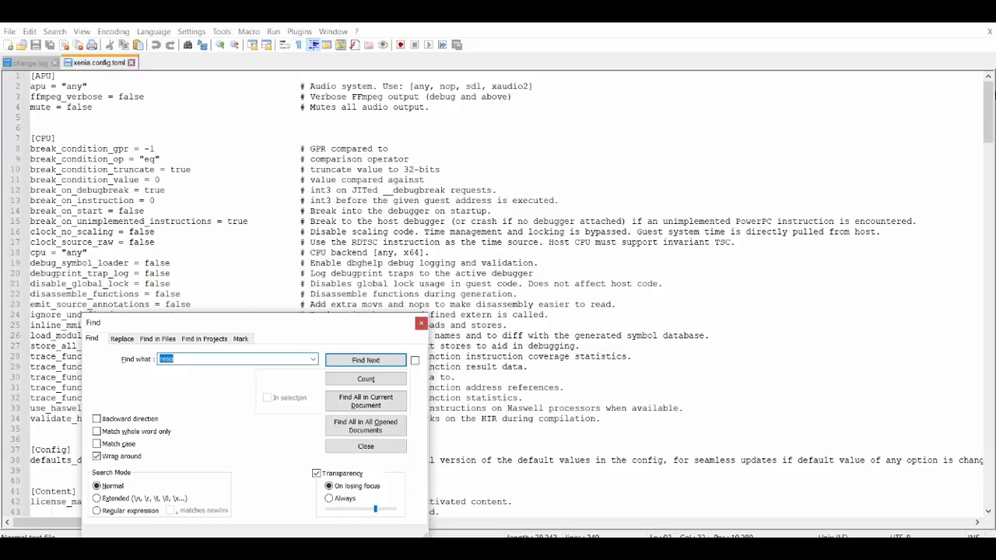
text(t)
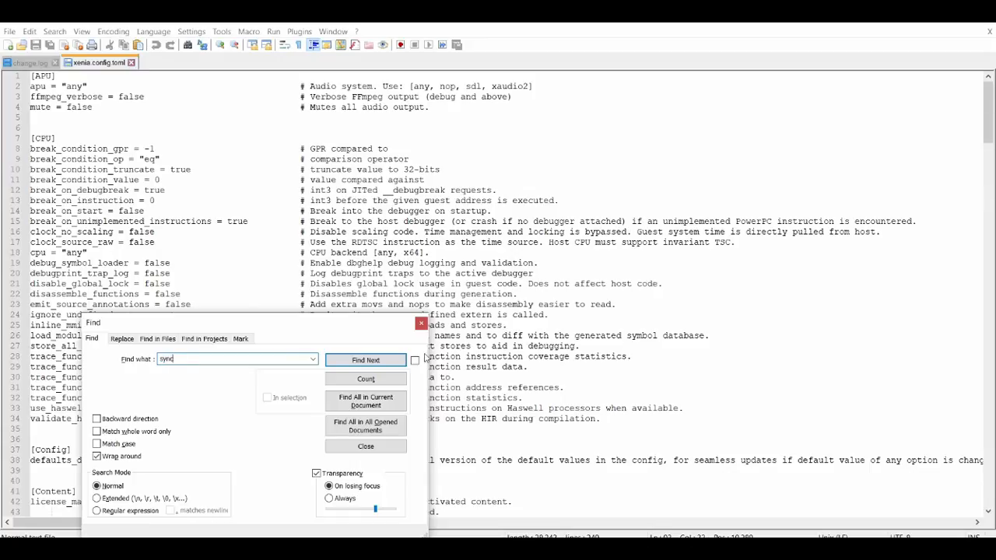
click(365, 359)
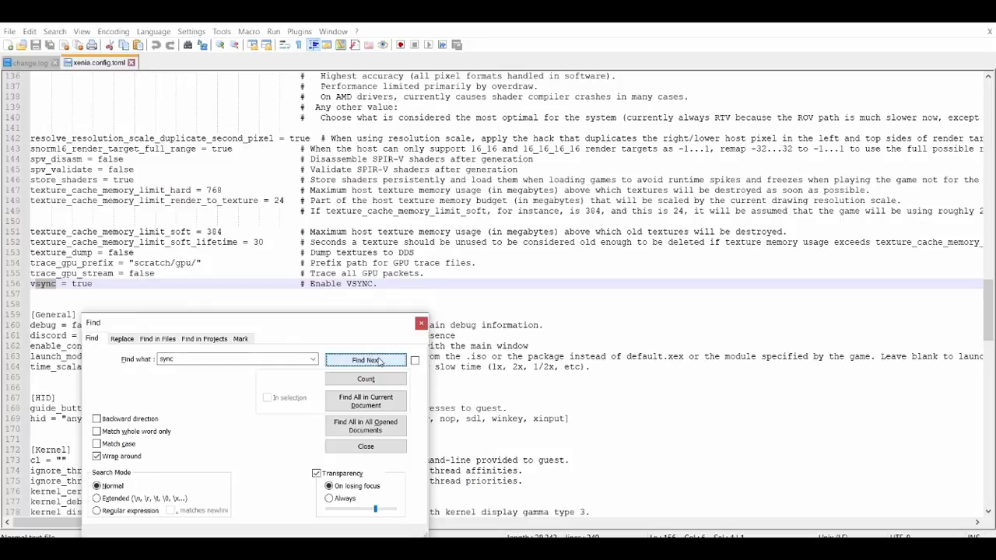
click(366, 446)
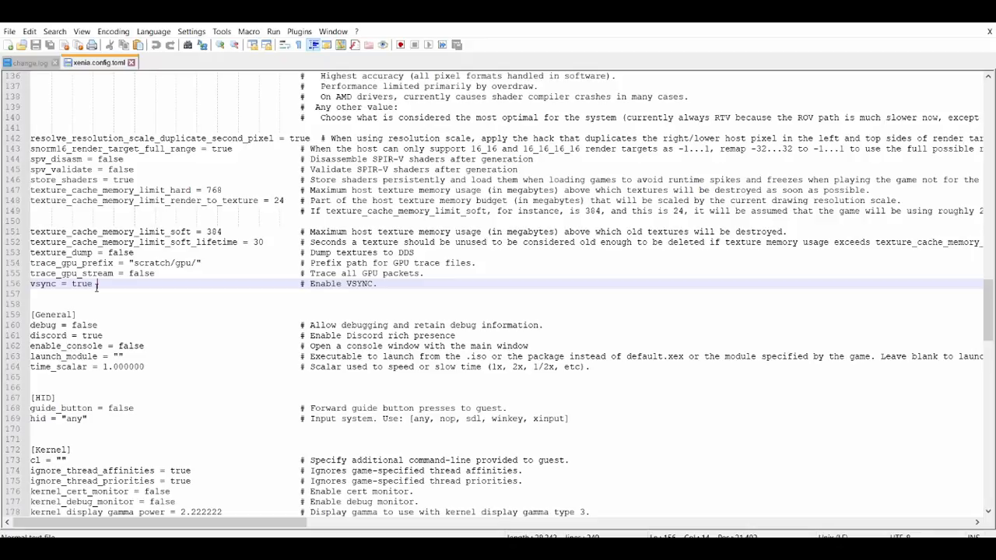
mouse_move(651, 231)
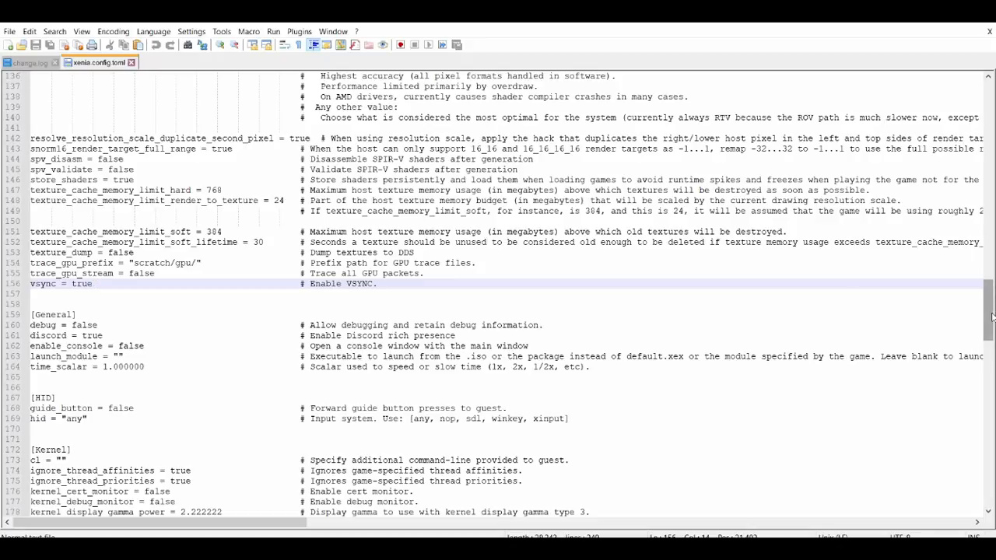
click(93, 283)
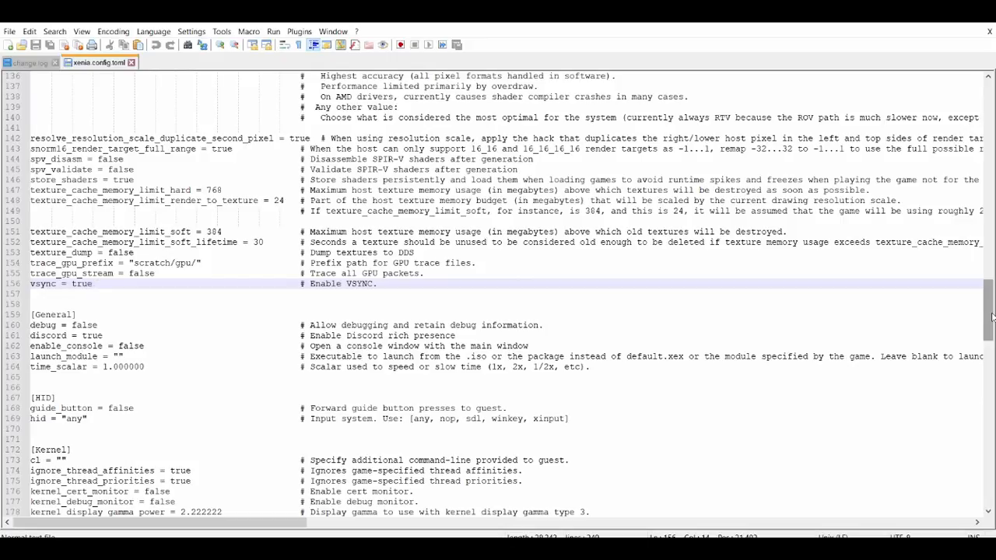
click(95, 283)
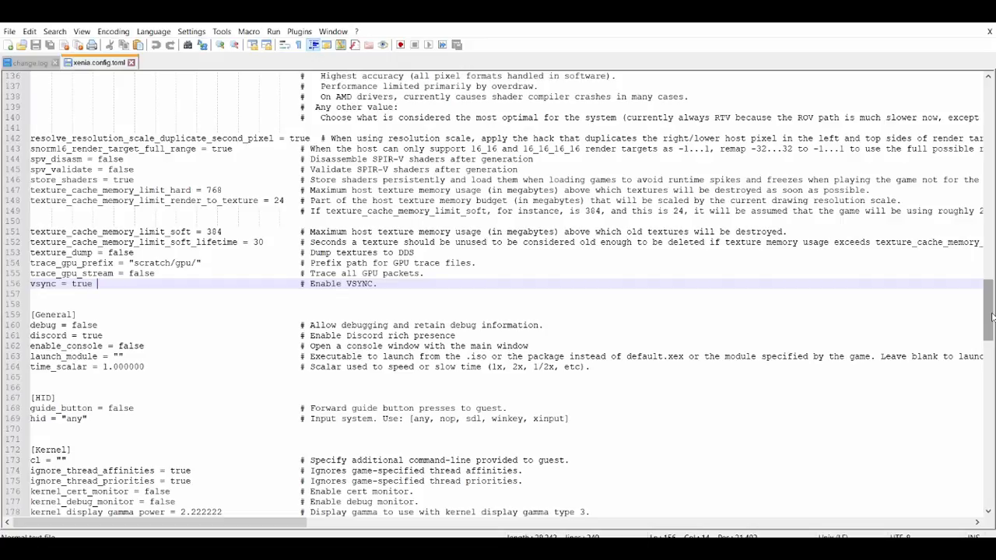
scroll(up, 3)
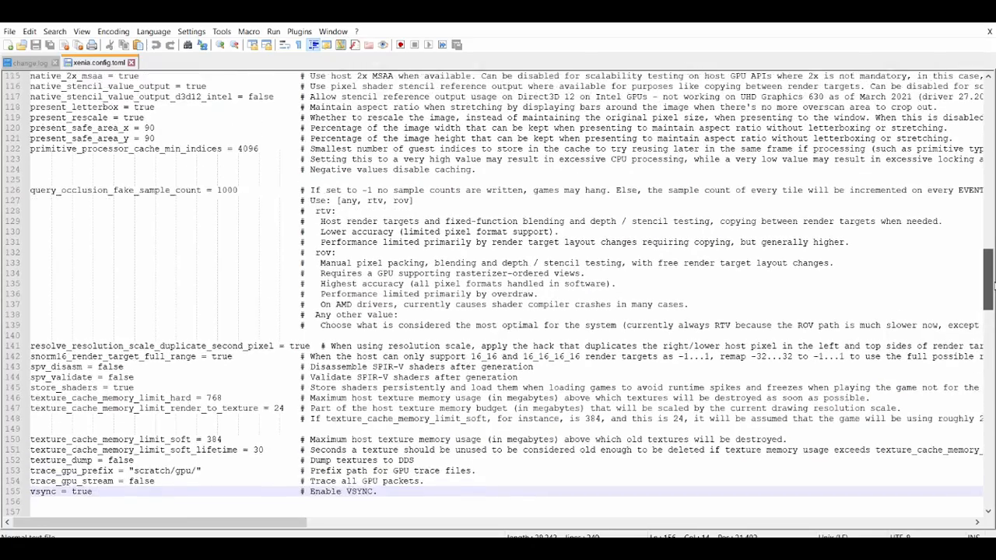
scroll(up, 3)
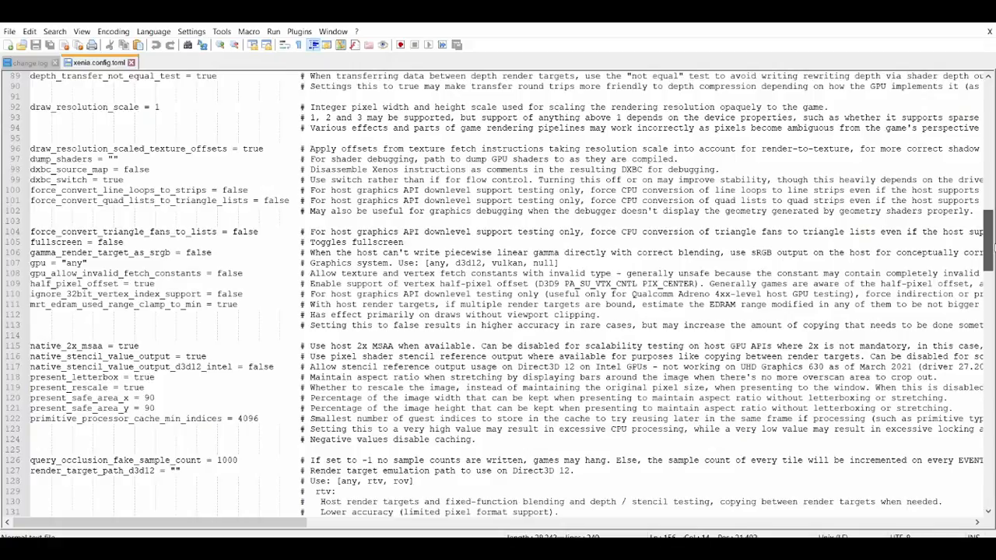
key(ctrl+Home)
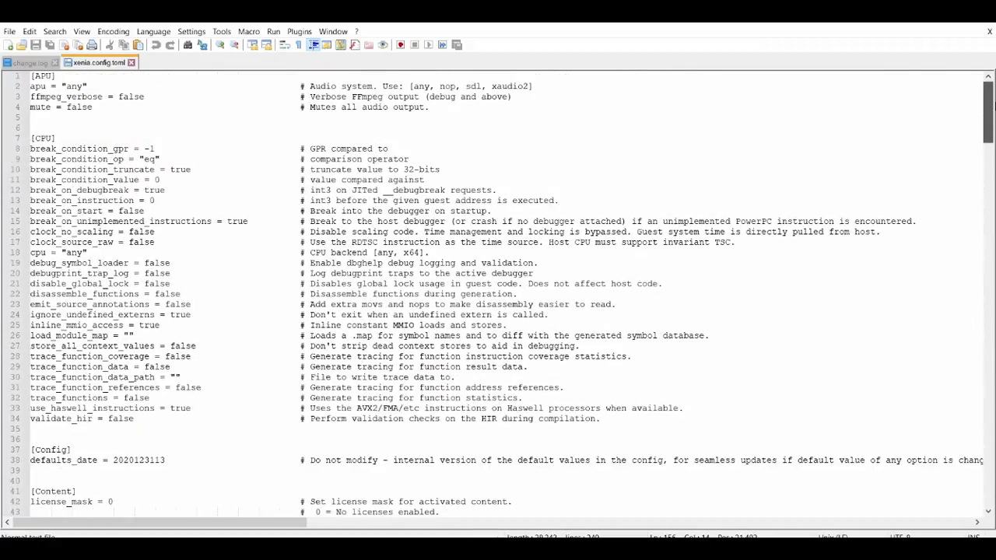
scroll(down, 3)
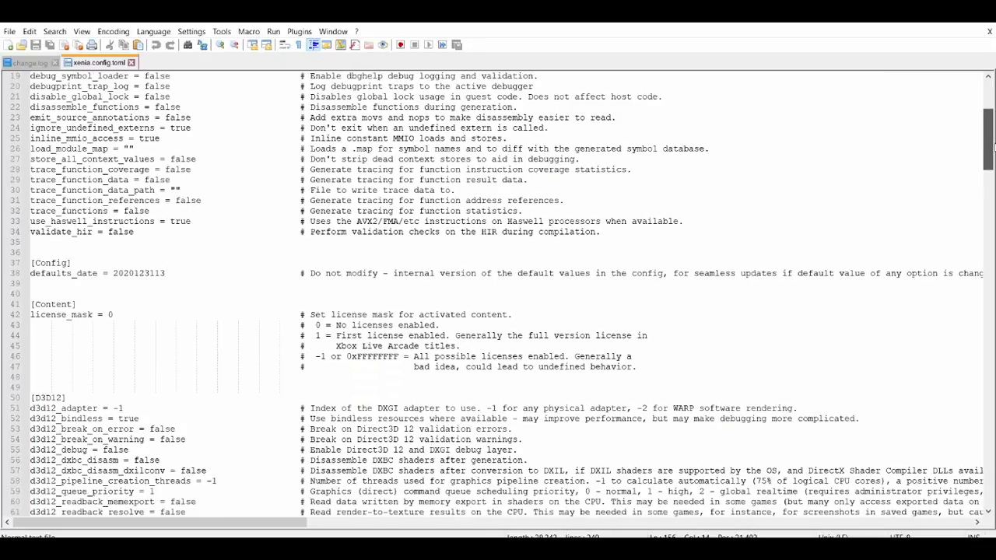
scroll(down, 3)
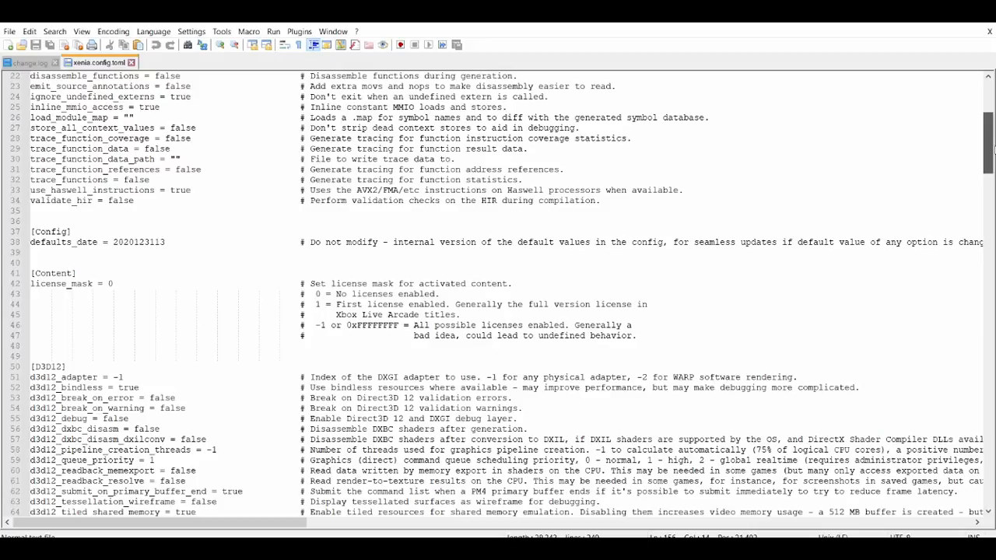
scroll(up, 3)
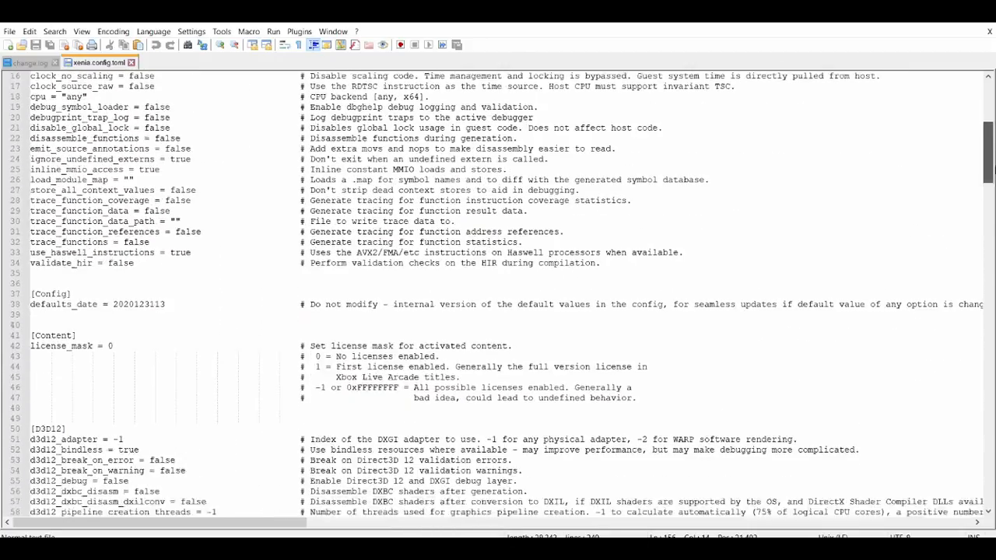
scroll(down, 3)
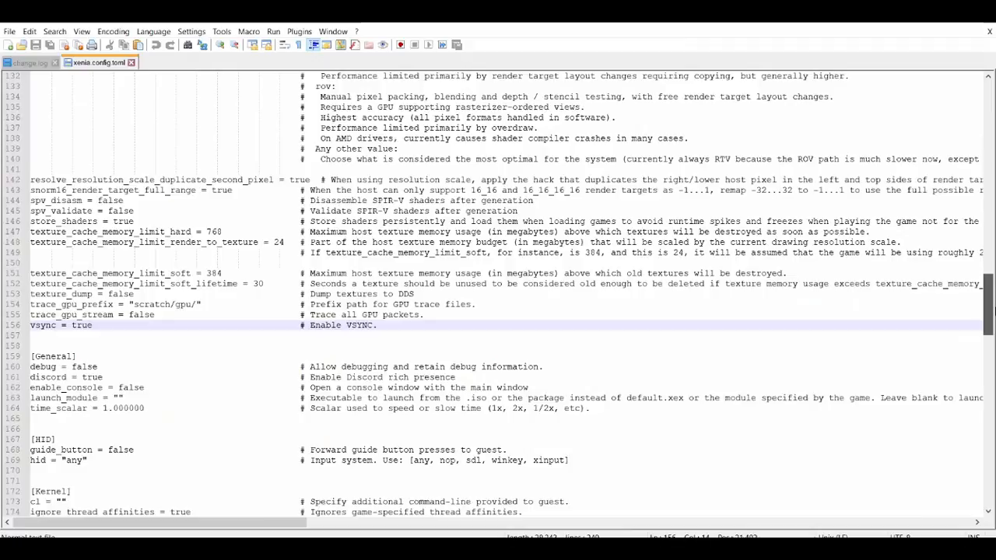
scroll(down, 3)
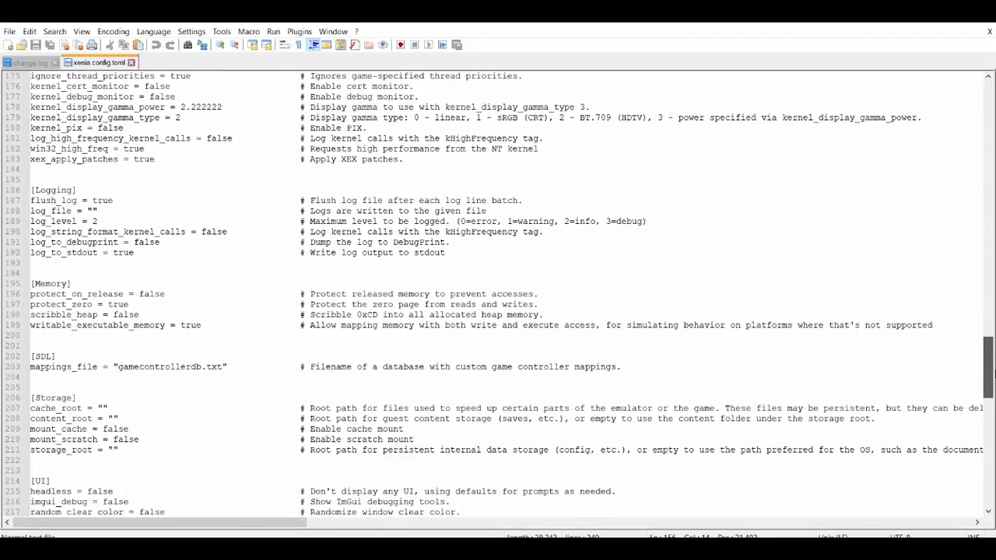
scroll(down, 3)
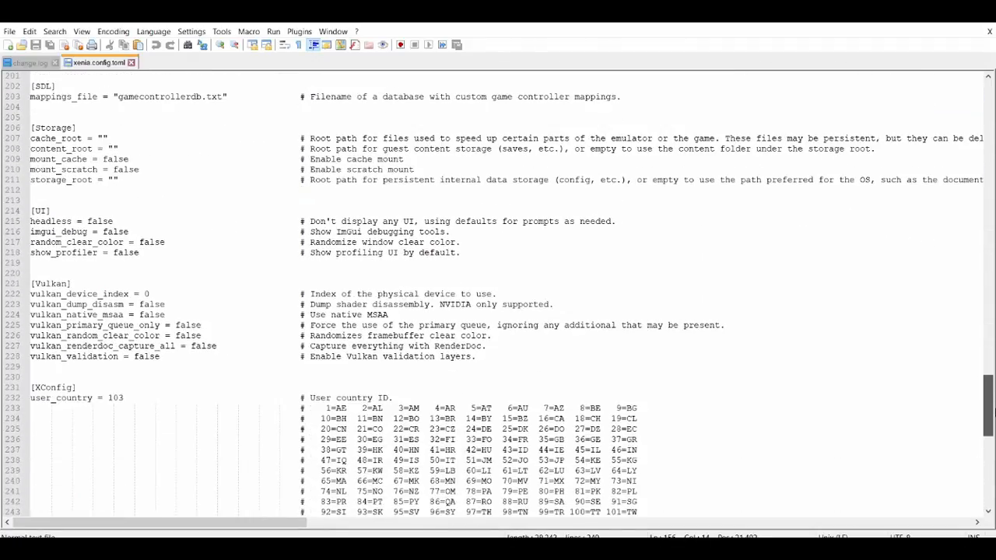
drag(29, 345, 482, 356)
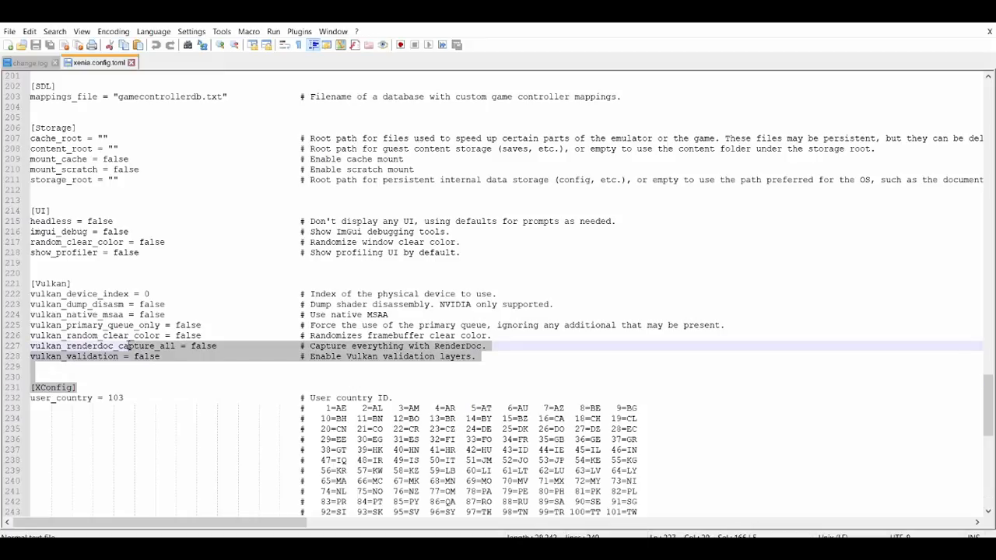
click(159, 387)
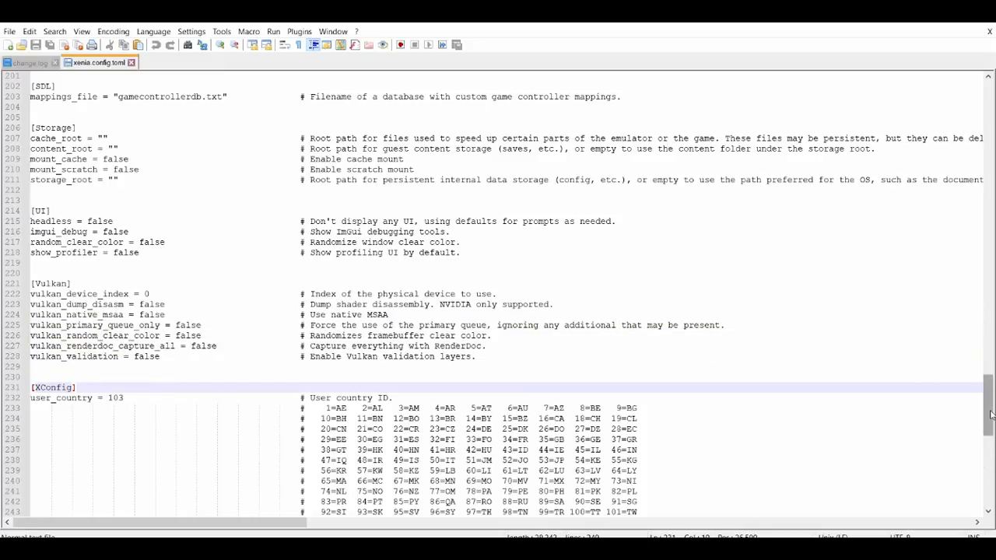
scroll(up, 3)
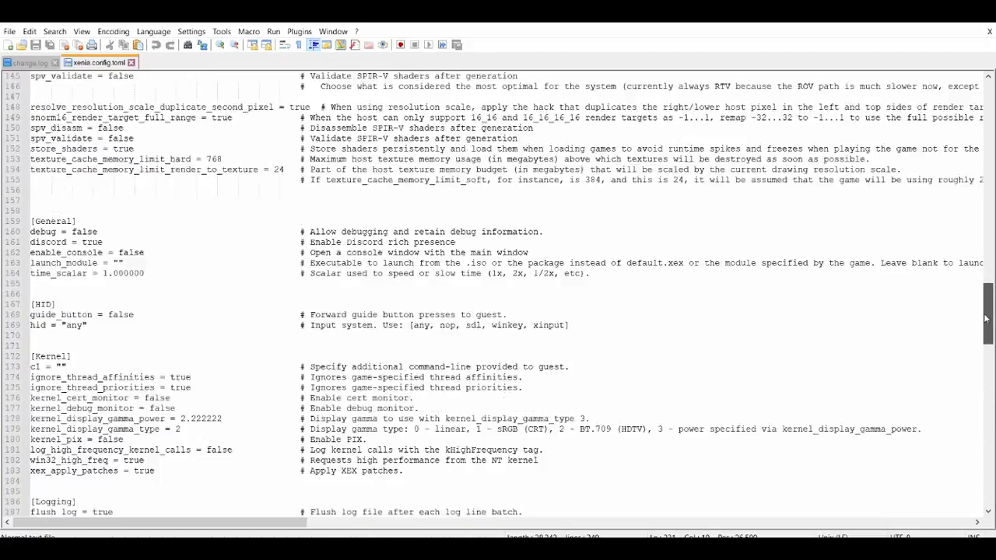
scroll(up, 3)
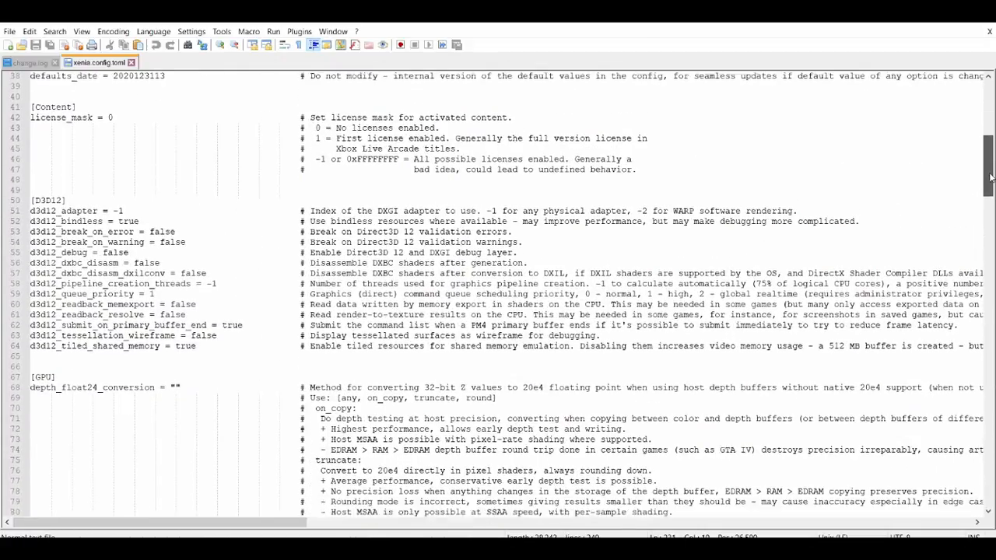
scroll(down, 3)
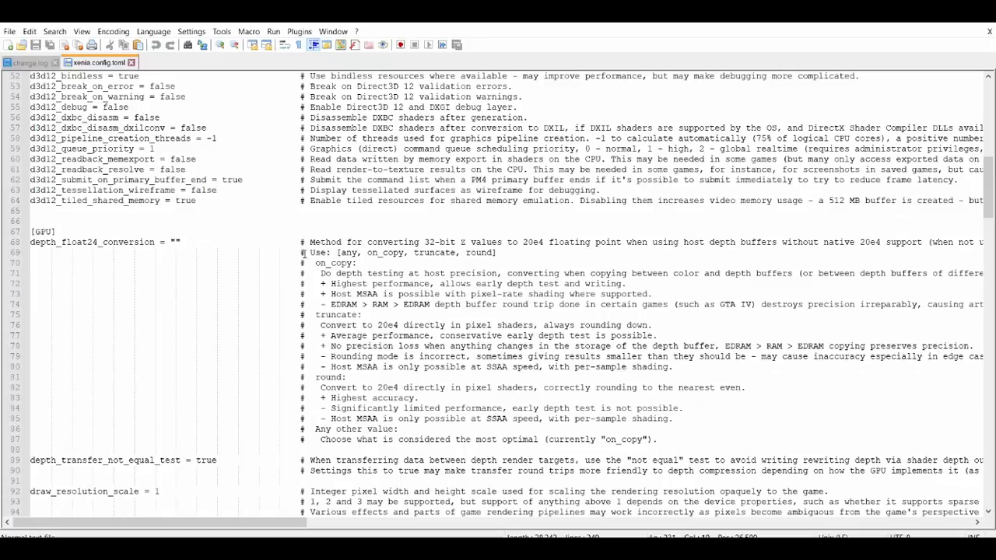
mouse_move(990, 190)
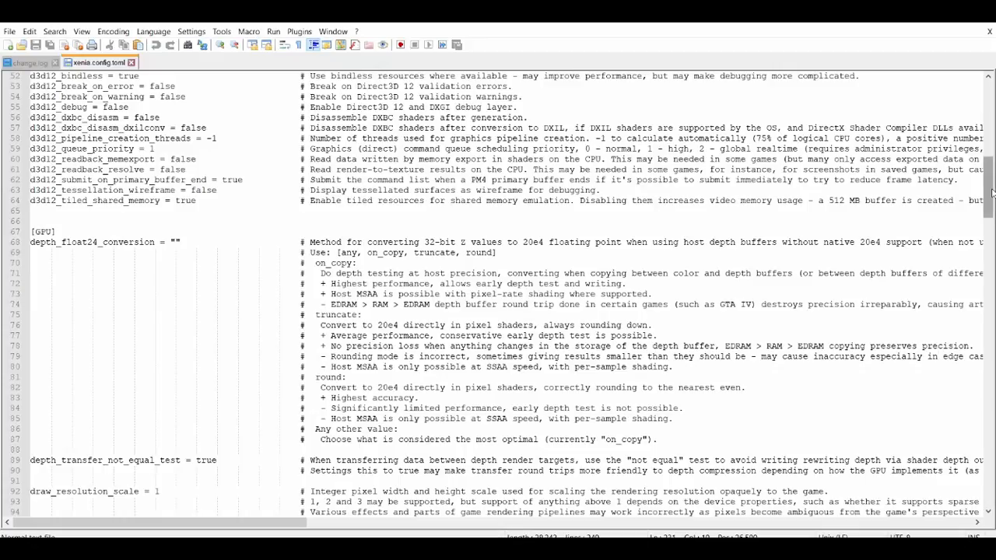
scroll(down, 3)
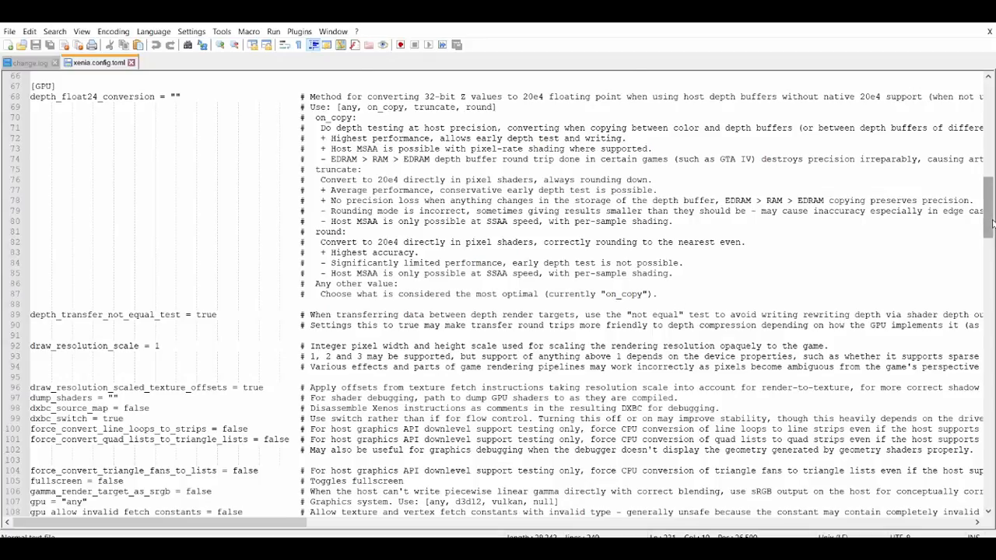
scroll(up, 3)
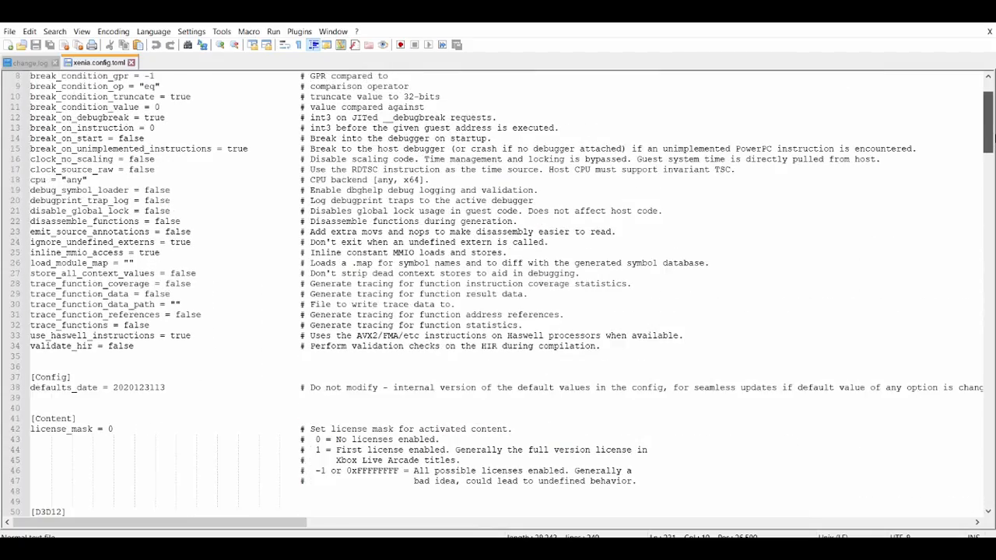
scroll(up, 3)
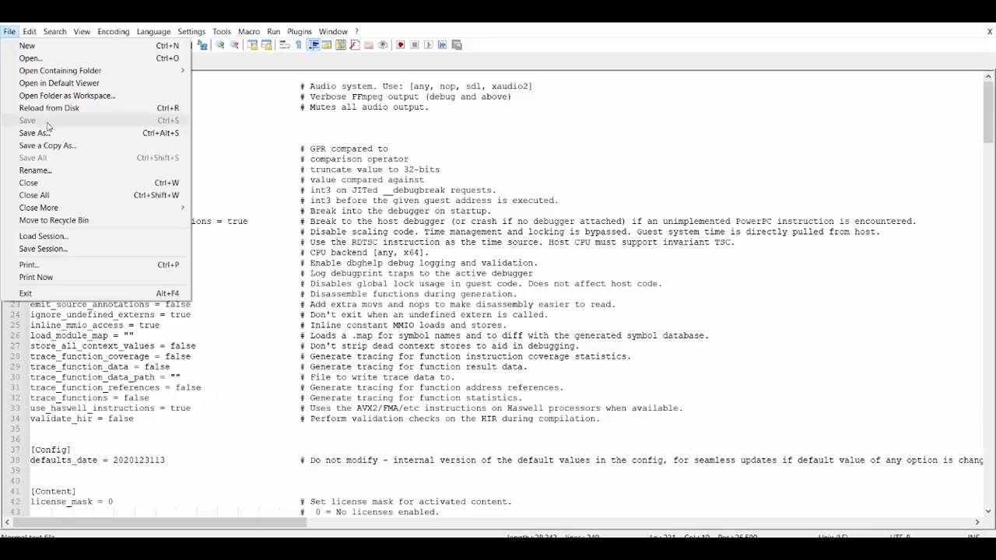
Use Save As to keep the name xenia.config in the xenia emulator folder
click(35, 132)
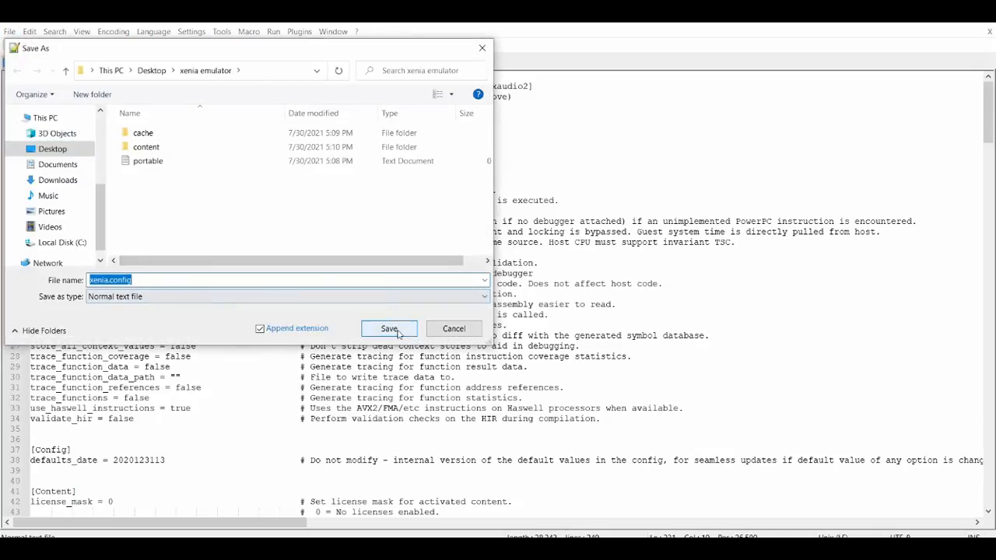
click(388, 328)
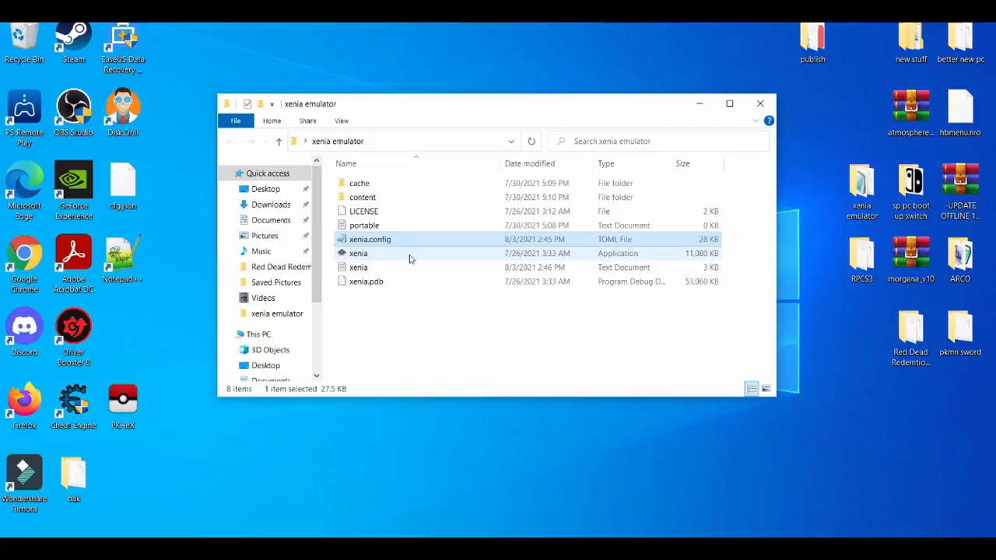
Launch the xenia application from the xenia emulator folder
double_click(358, 253)
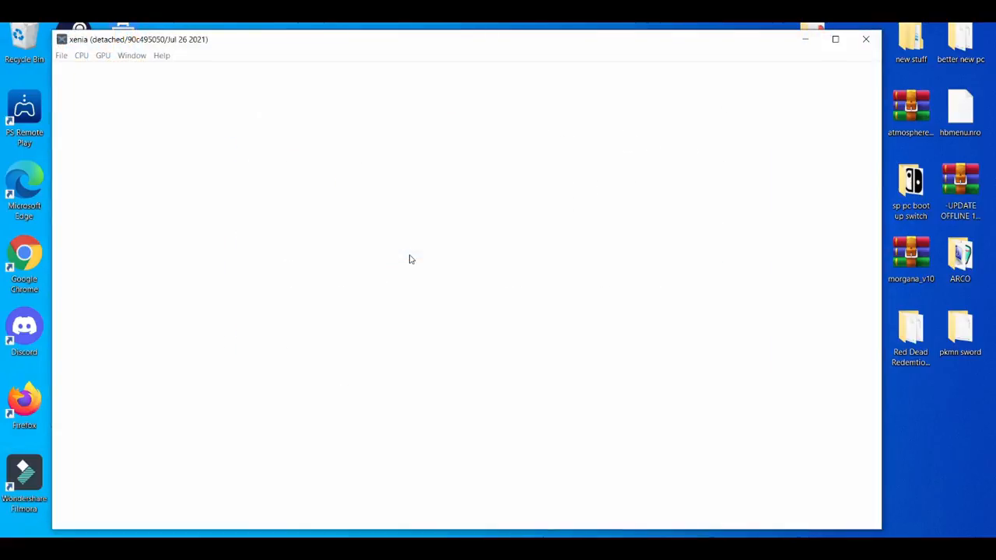